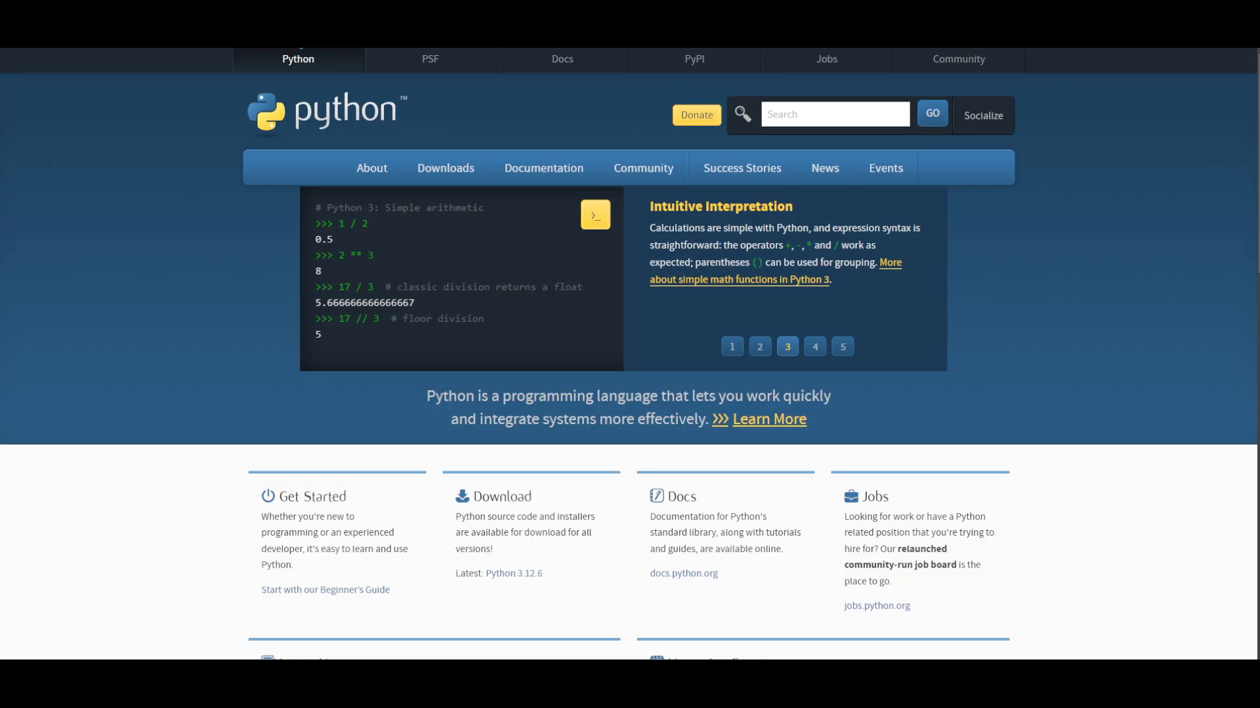
Switch to the nodejs.org tab showing the Node.js homepage
click(814, 346)
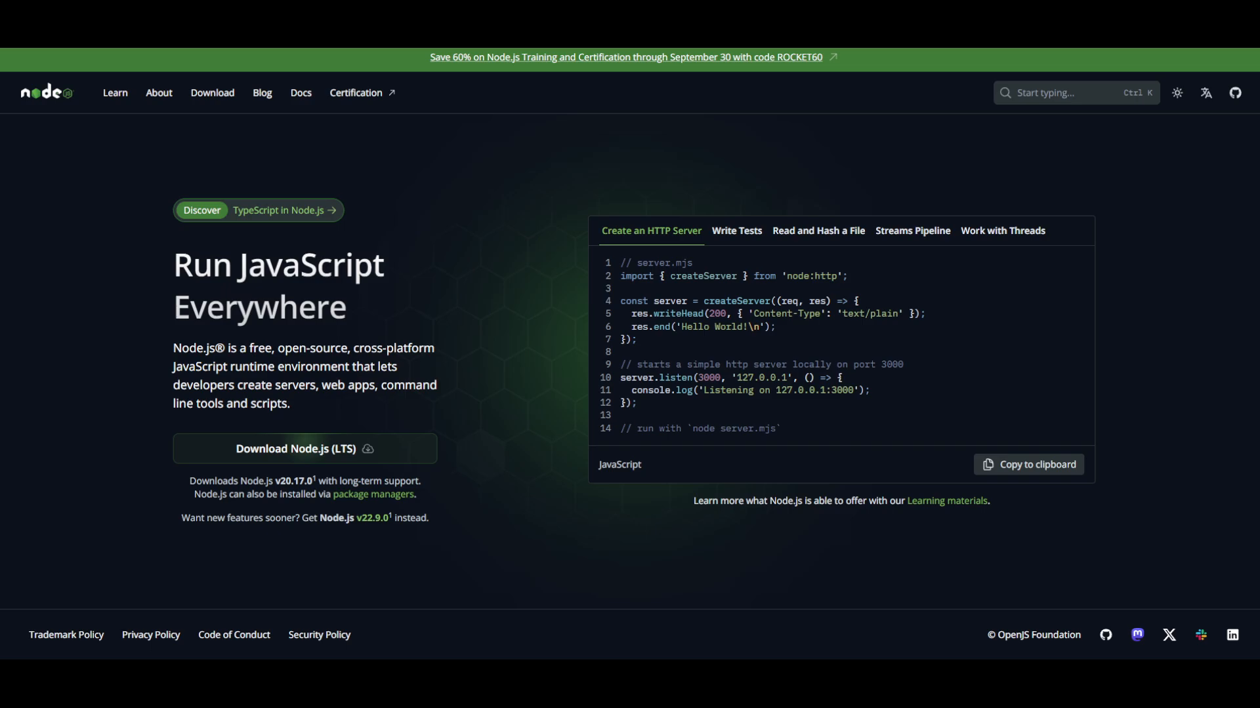
mouse_move(611, 322)
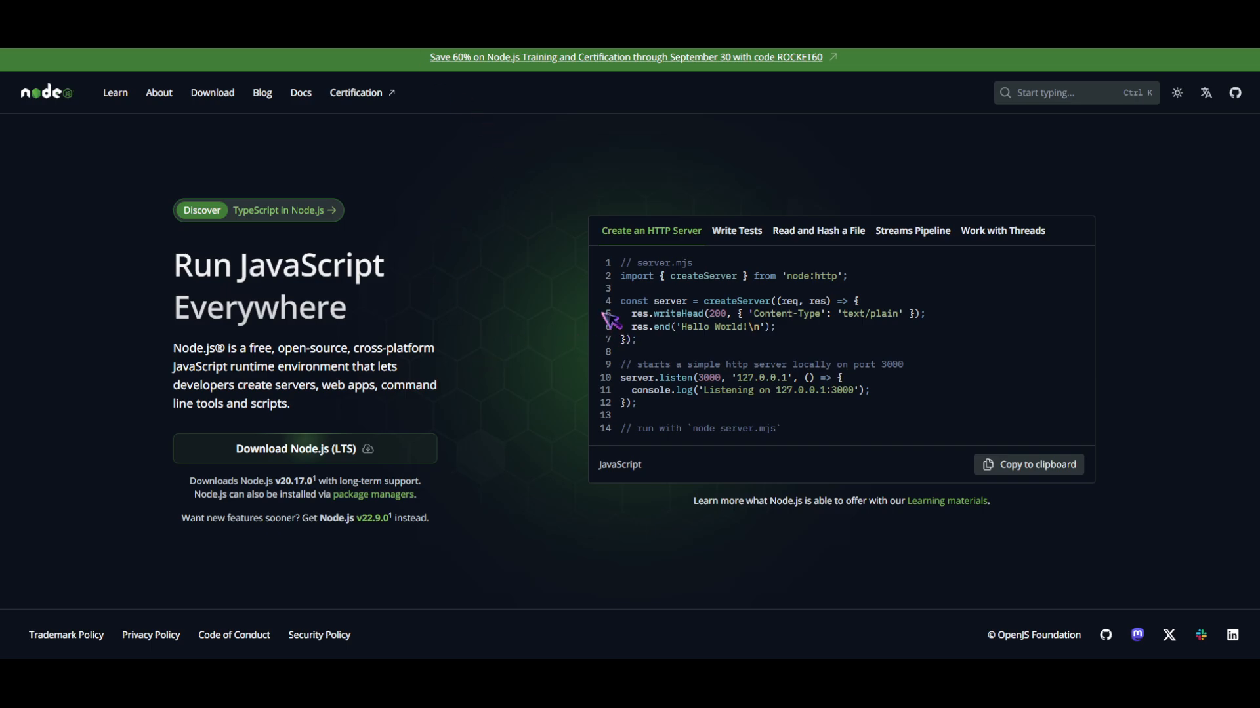
mouse_move(795, 267)
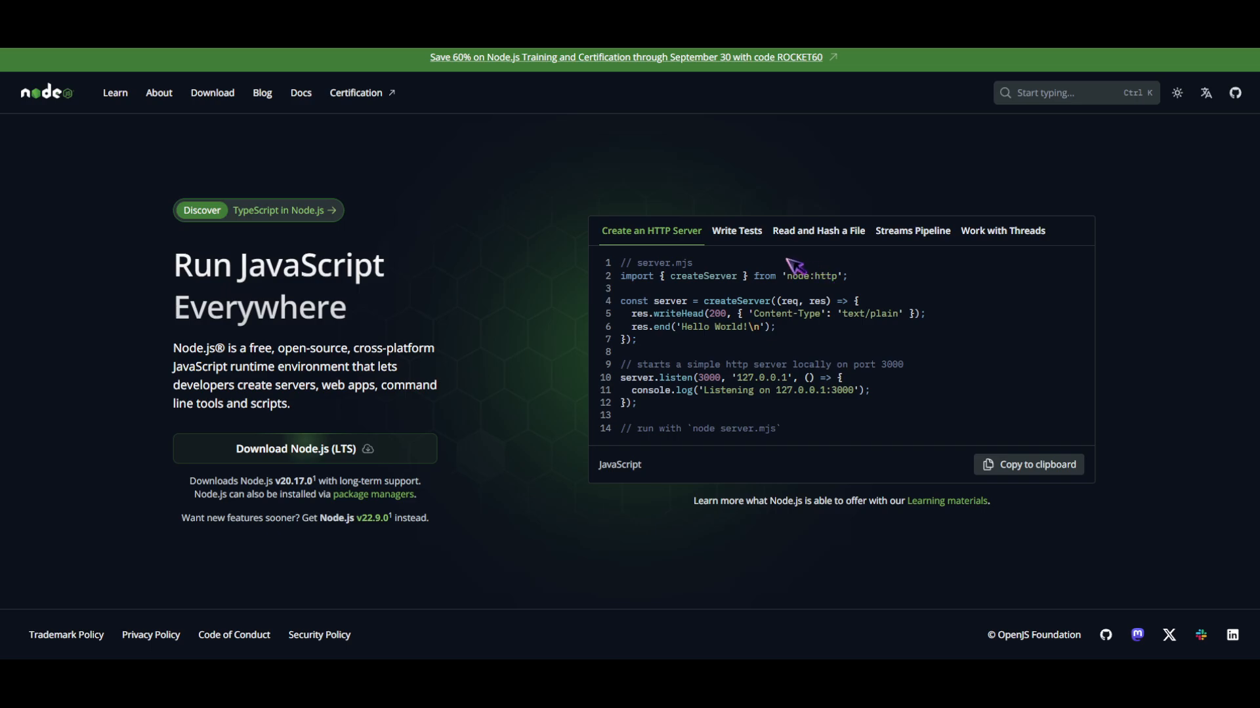
mouse_move(334, 179)
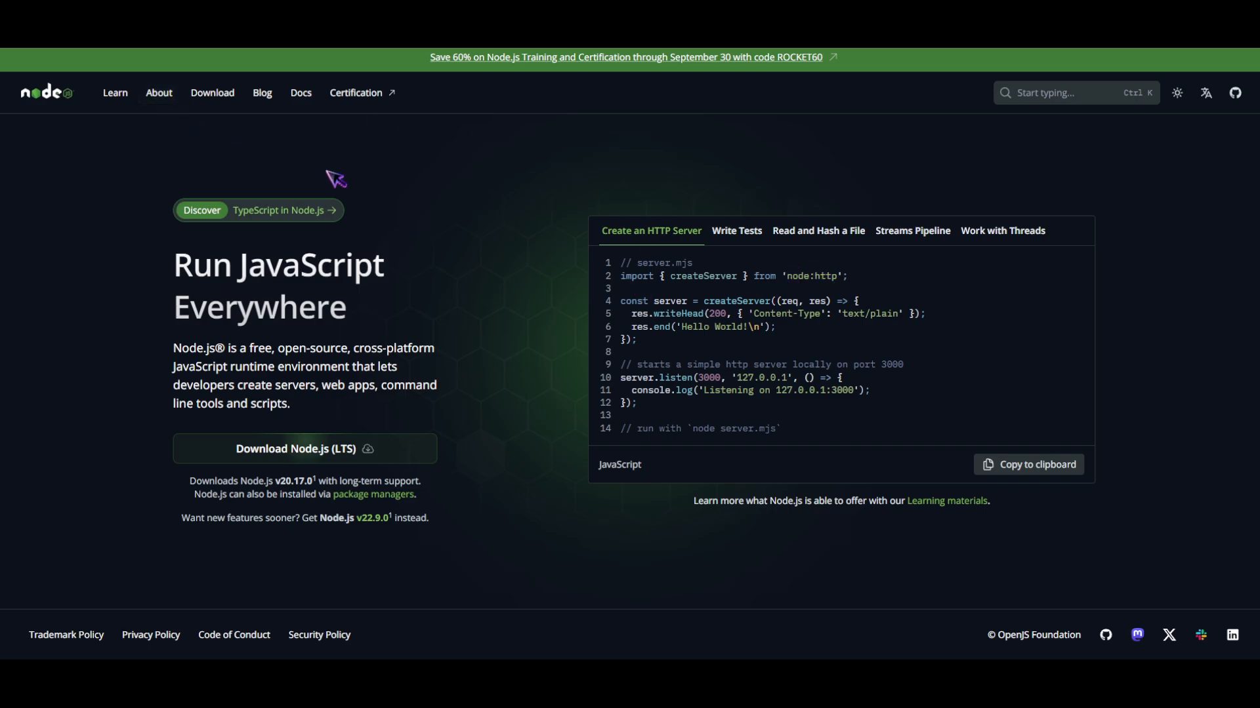
mouse_move(461, 264)
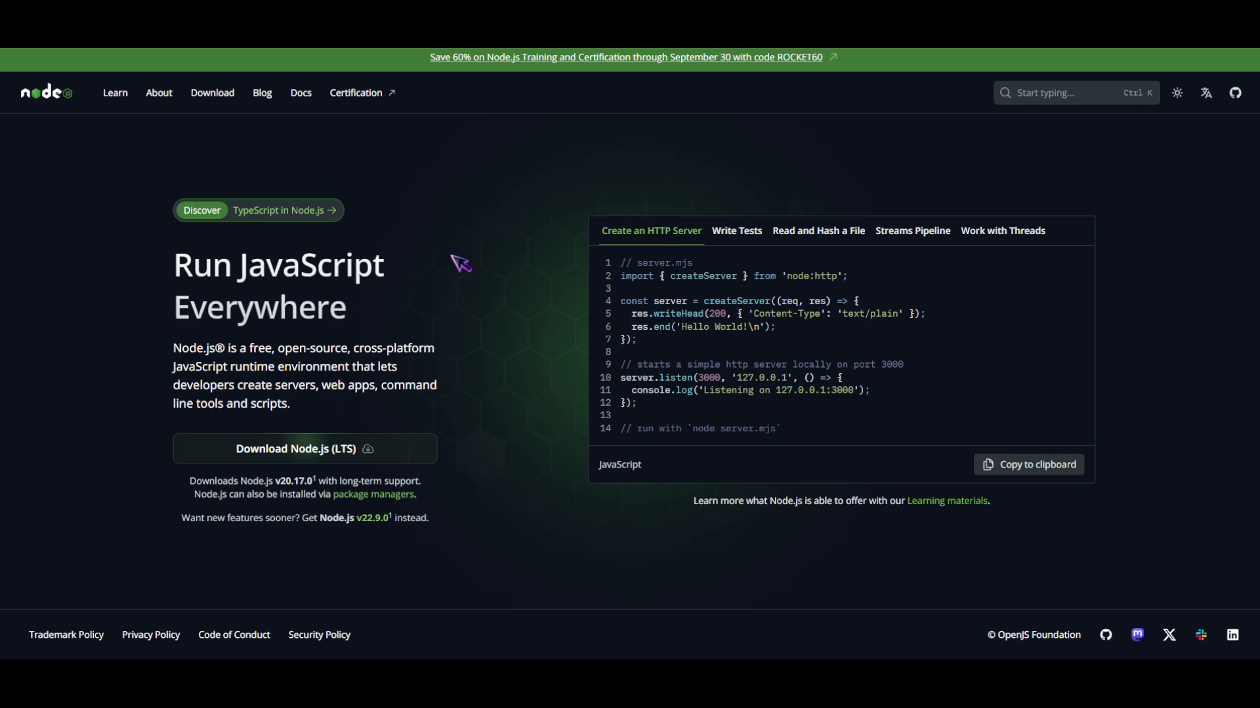
mouse_move(219, 89)
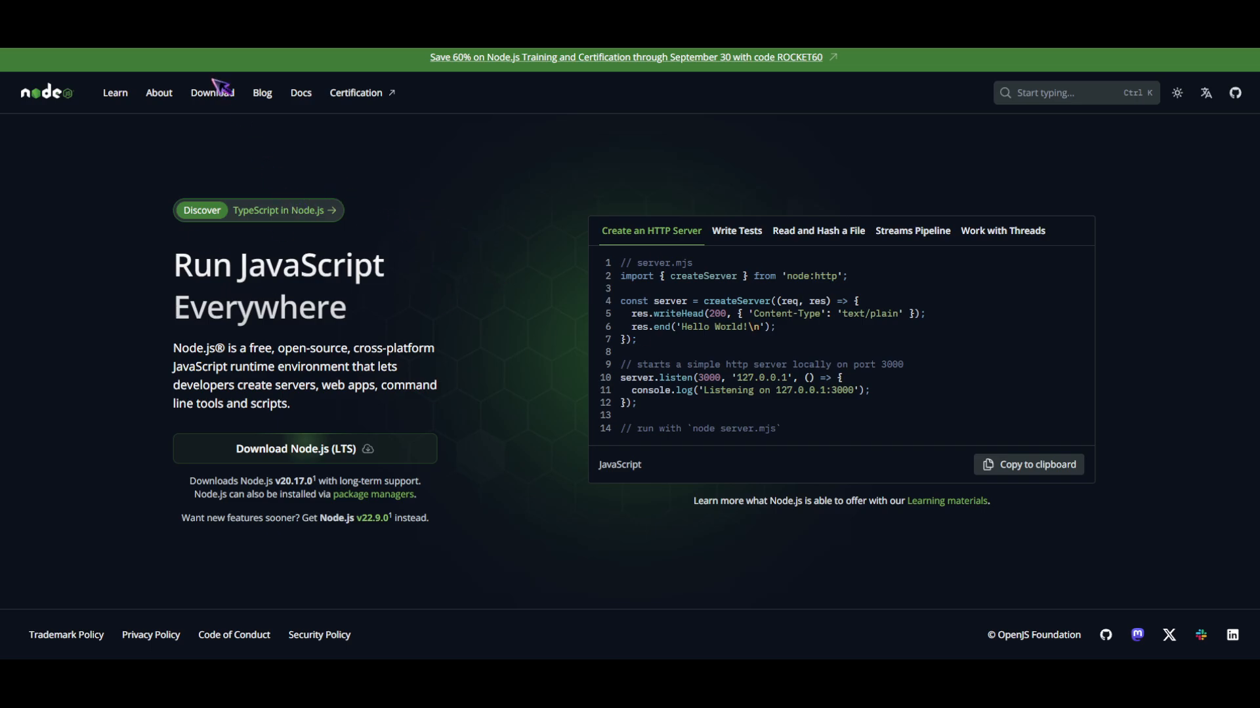
Open the About Node.js page and scroll down its hello-world server example
click(158, 92)
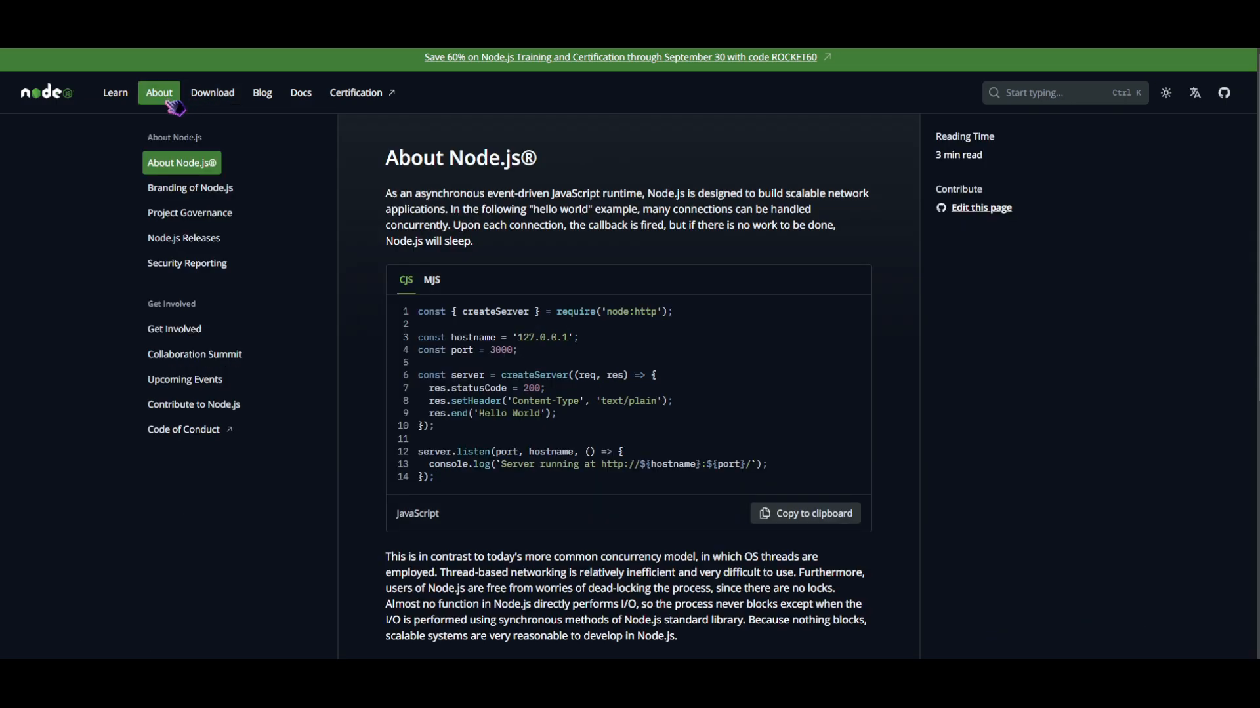
mouse_move(181, 130)
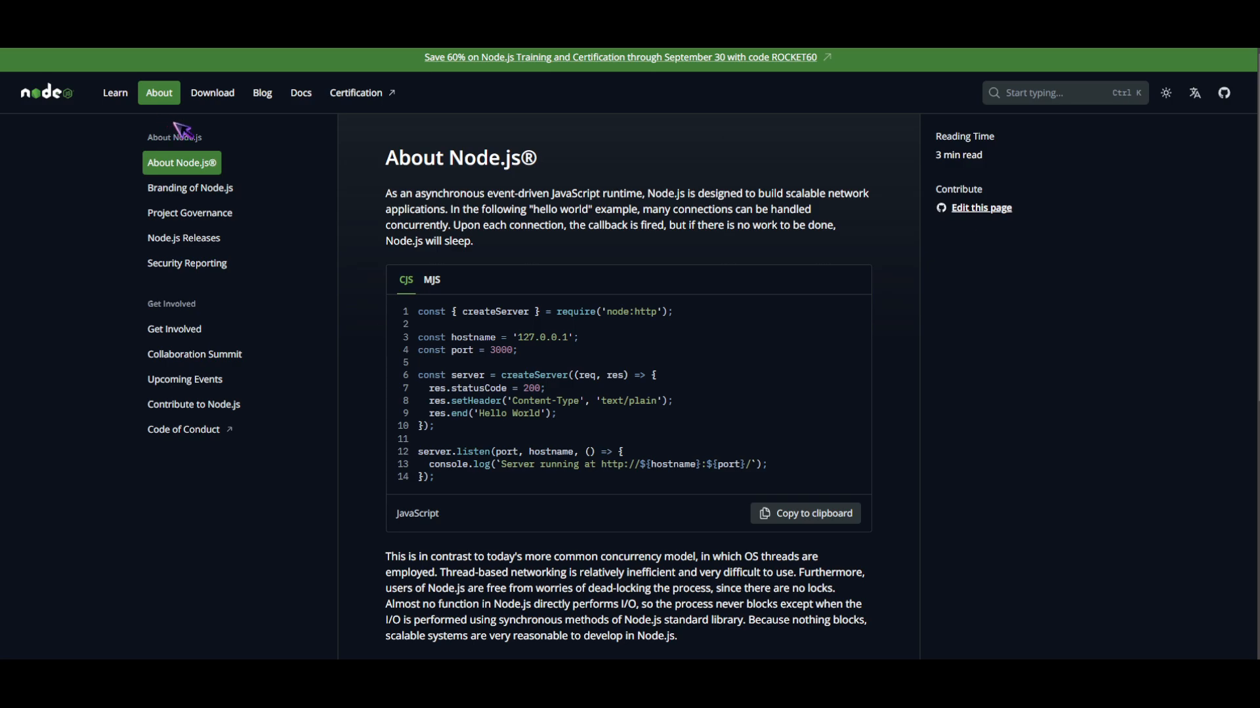
mouse_move(247, 144)
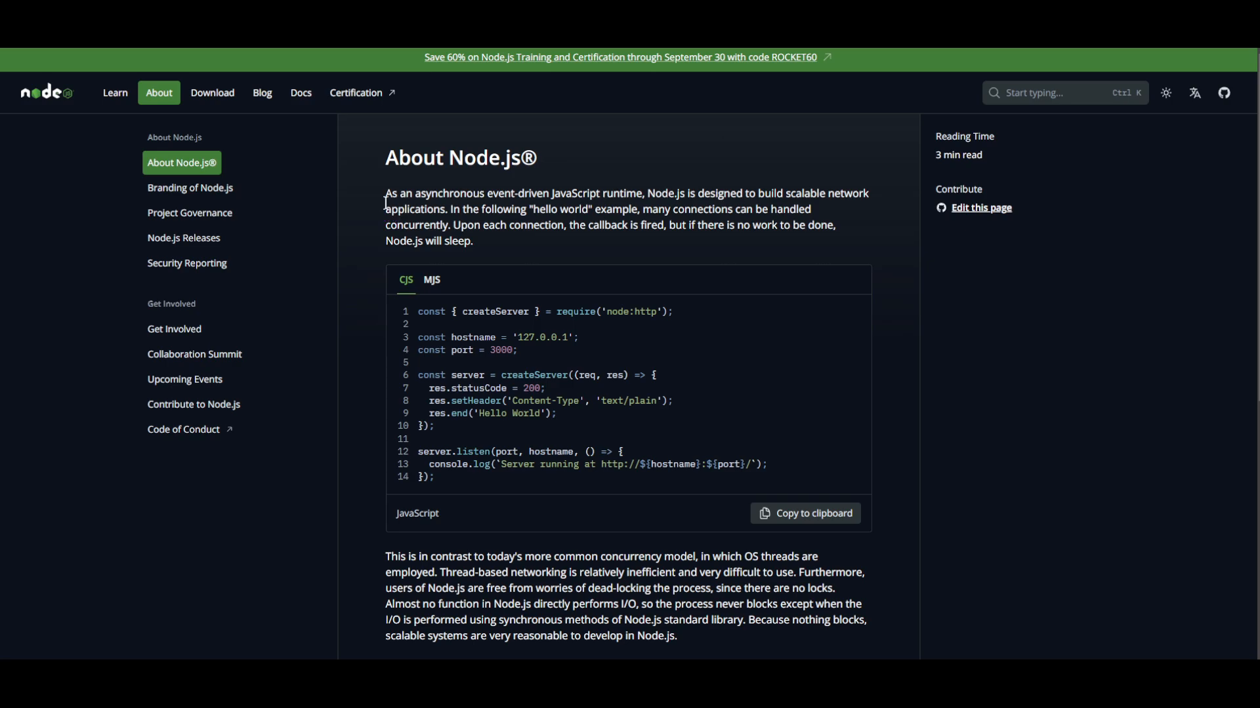
mouse_move(397, 212)
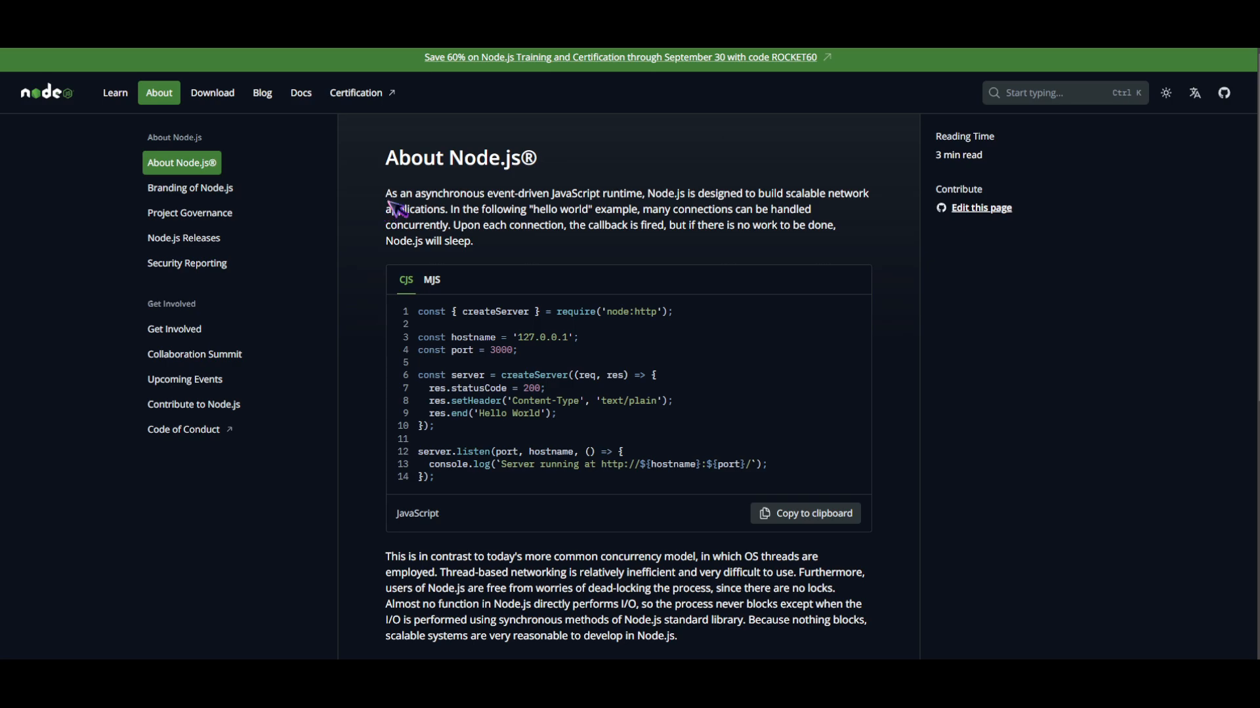
scroll(down, 3)
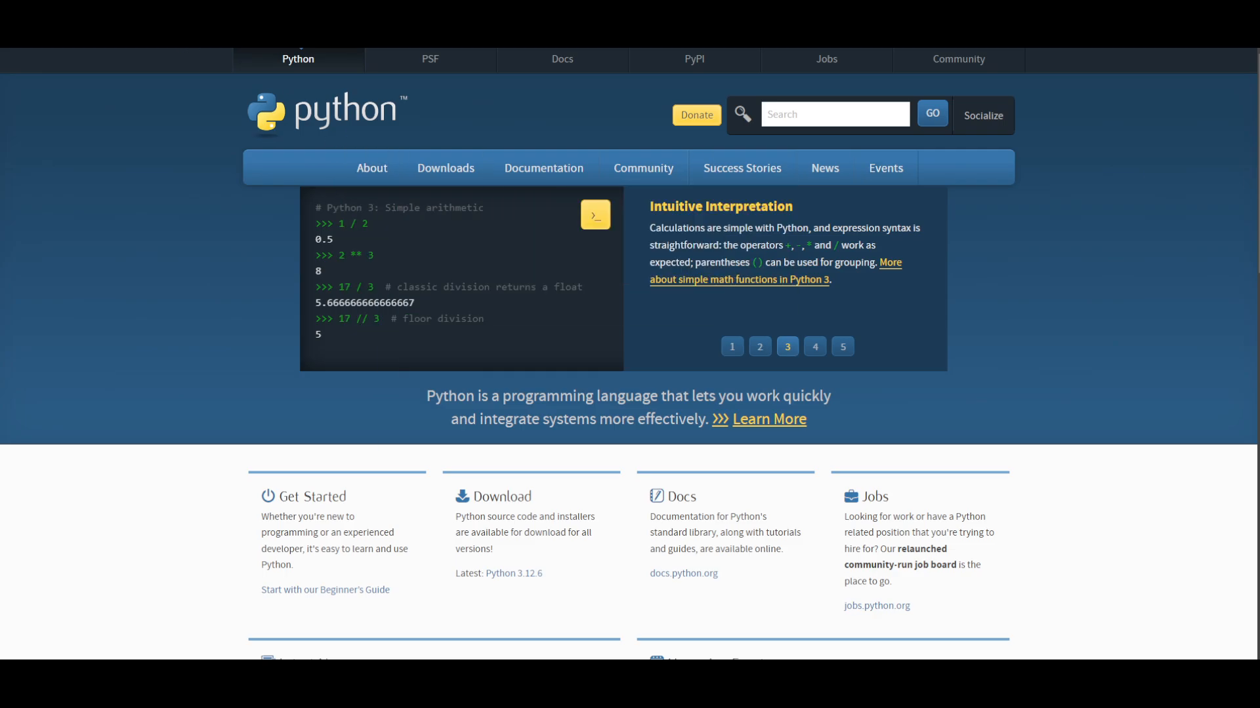
Scroll the python.org homepage and advance the code carousel to slides 4 and 5
scroll(down, 3)
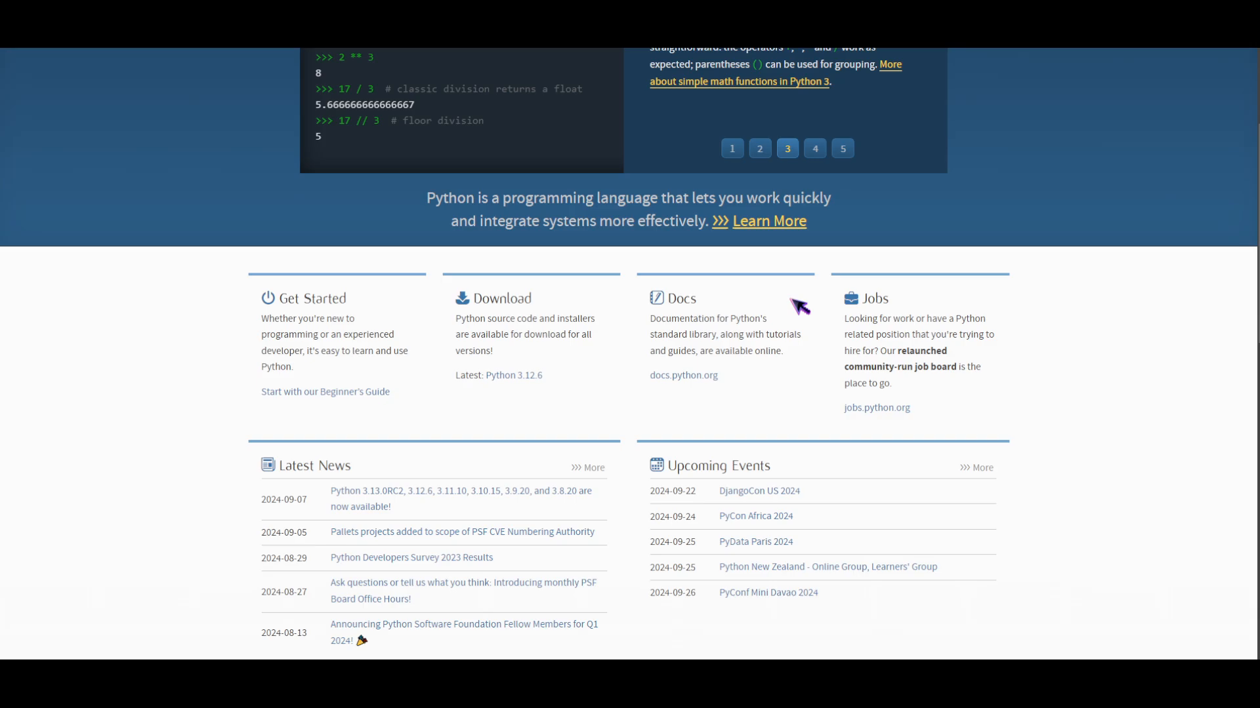
click(813, 149)
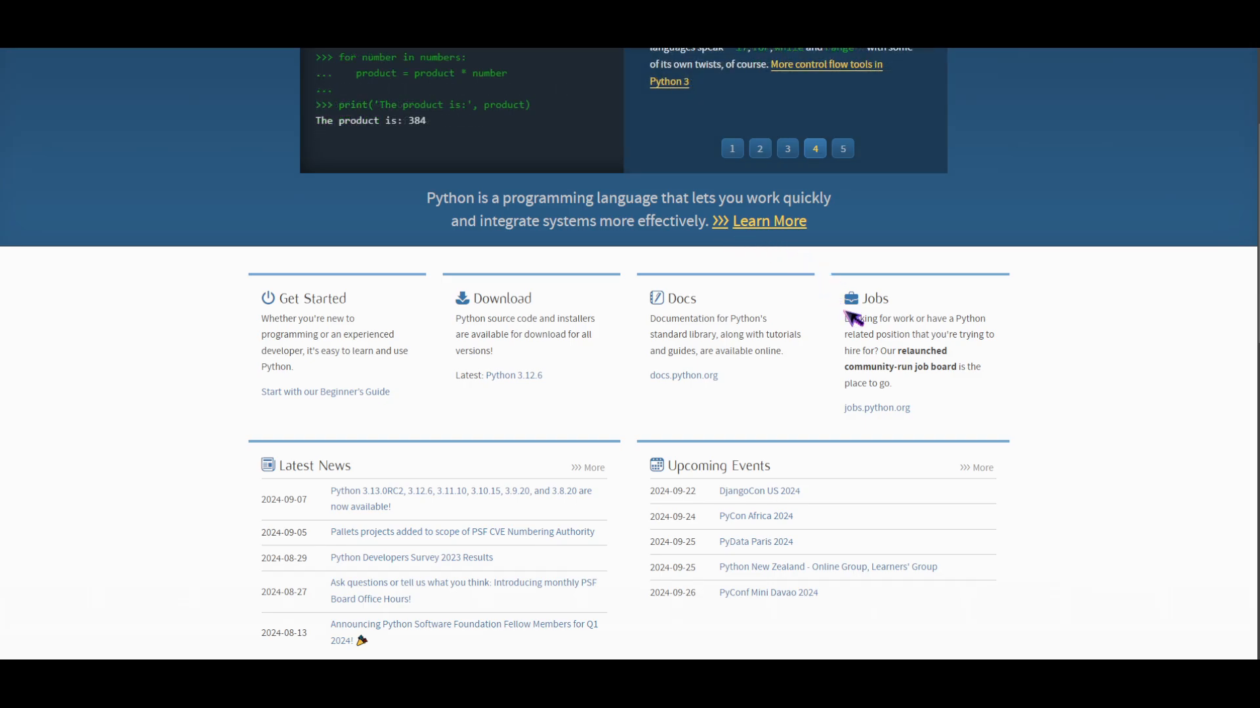
mouse_move(1133, 241)
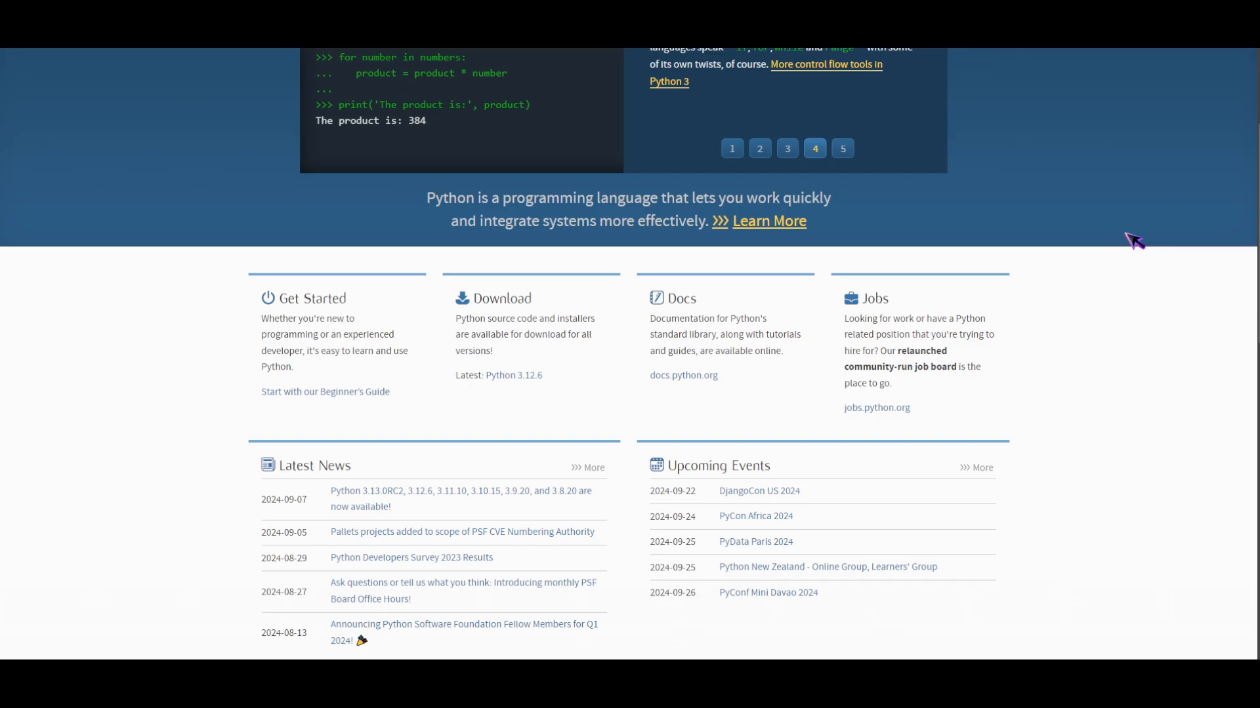
click(842, 148)
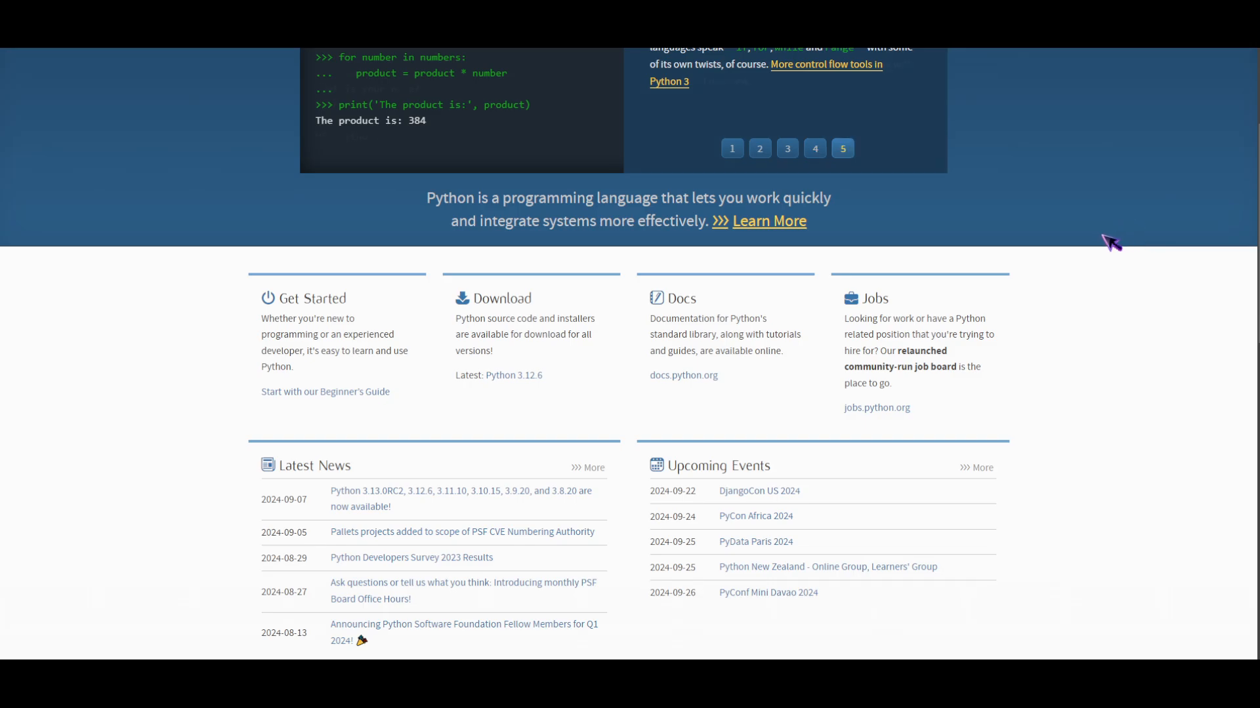
scroll(down, 3)
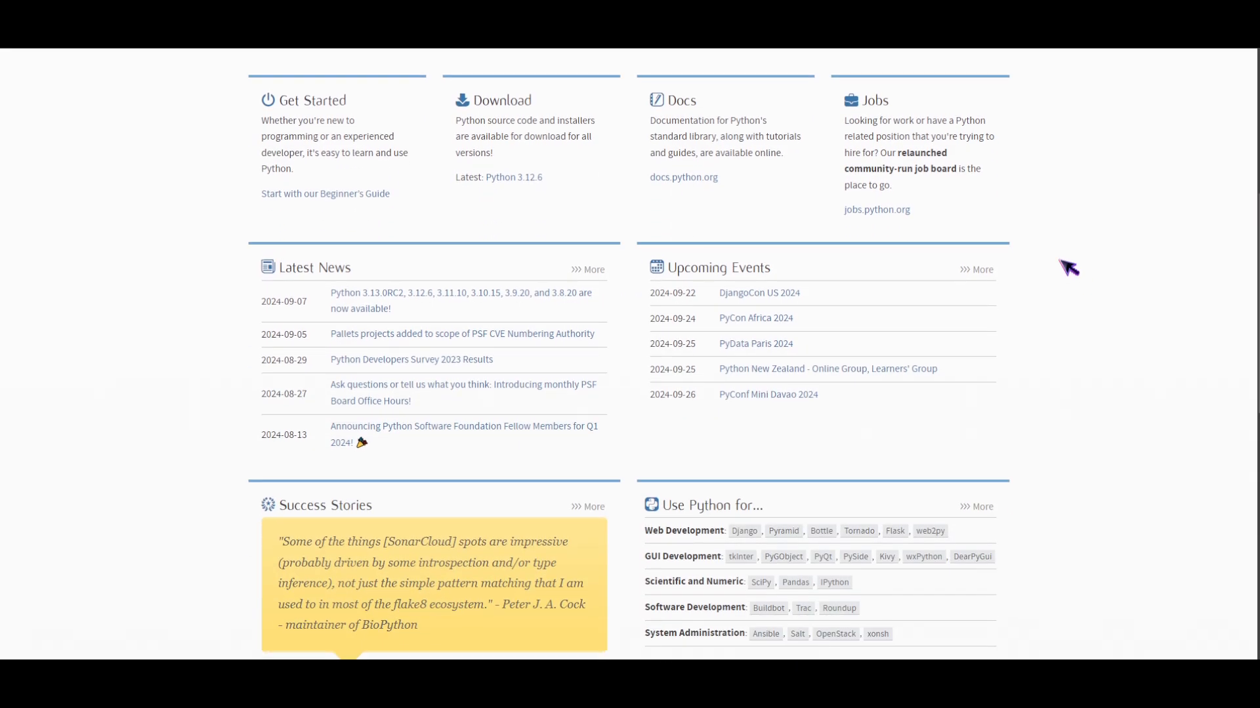
scroll(down, 3)
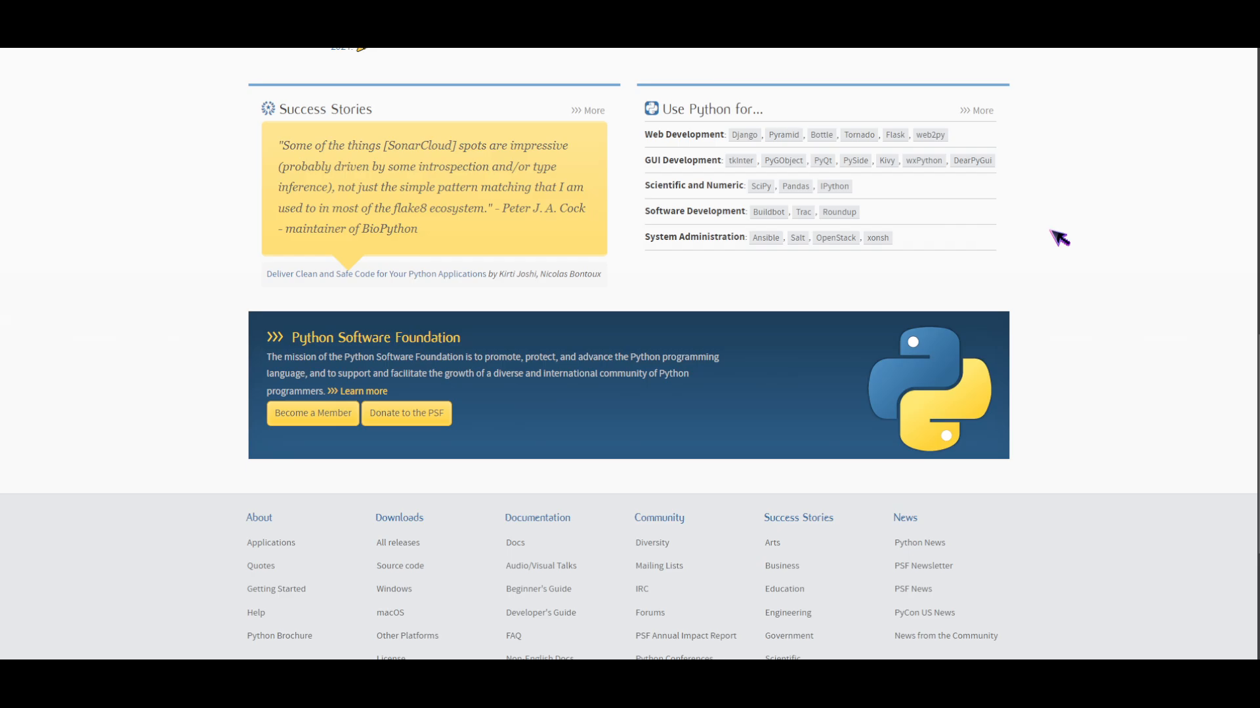
scroll(down, 3)
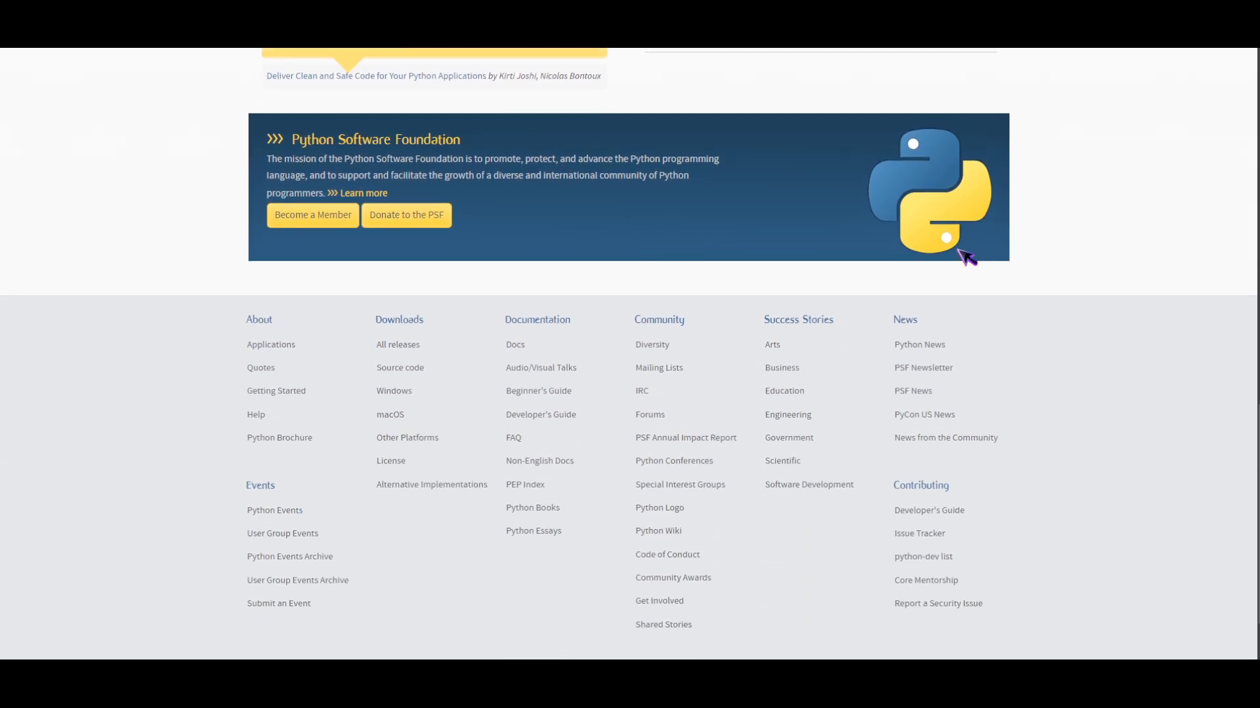
scroll(down, 3)
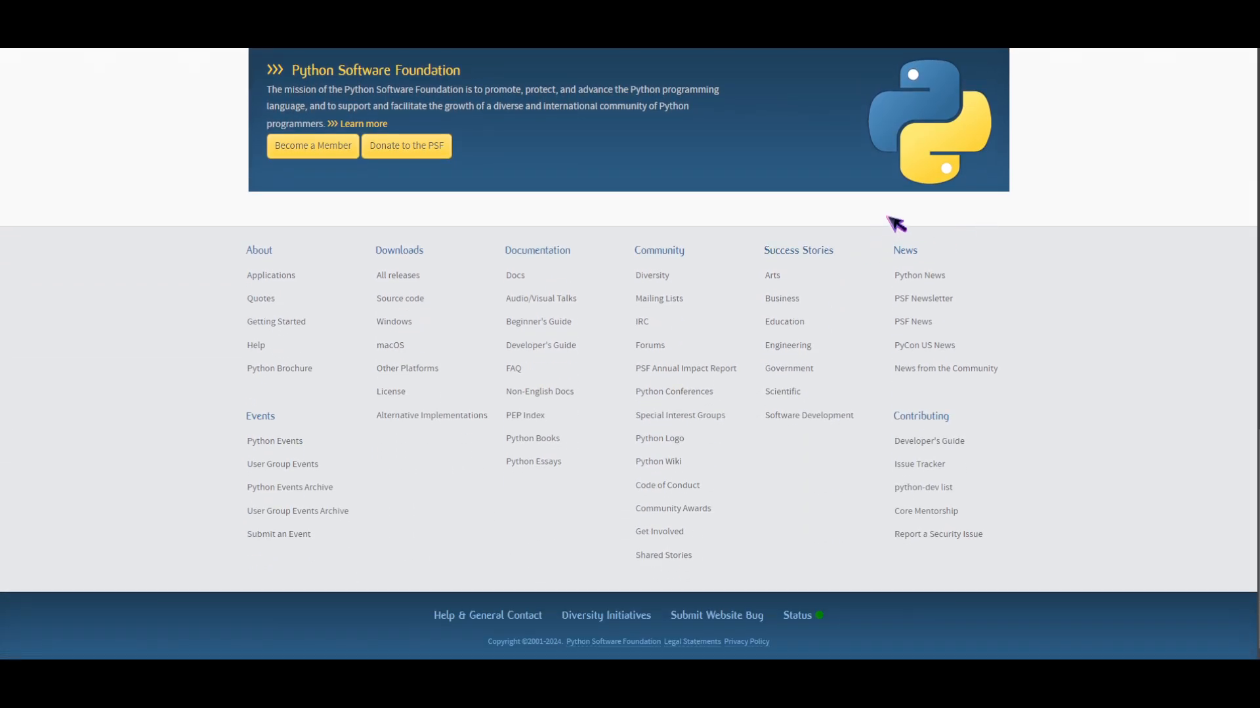
mouse_move(898, 222)
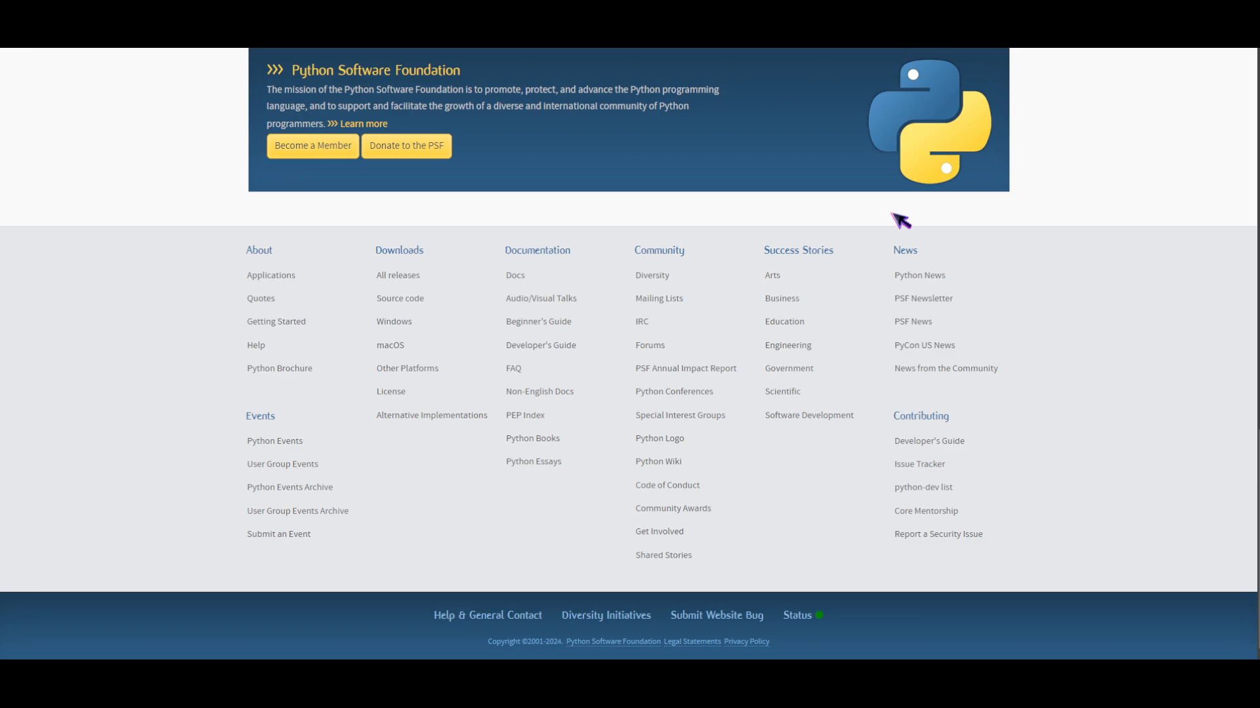
mouse_move(970, 227)
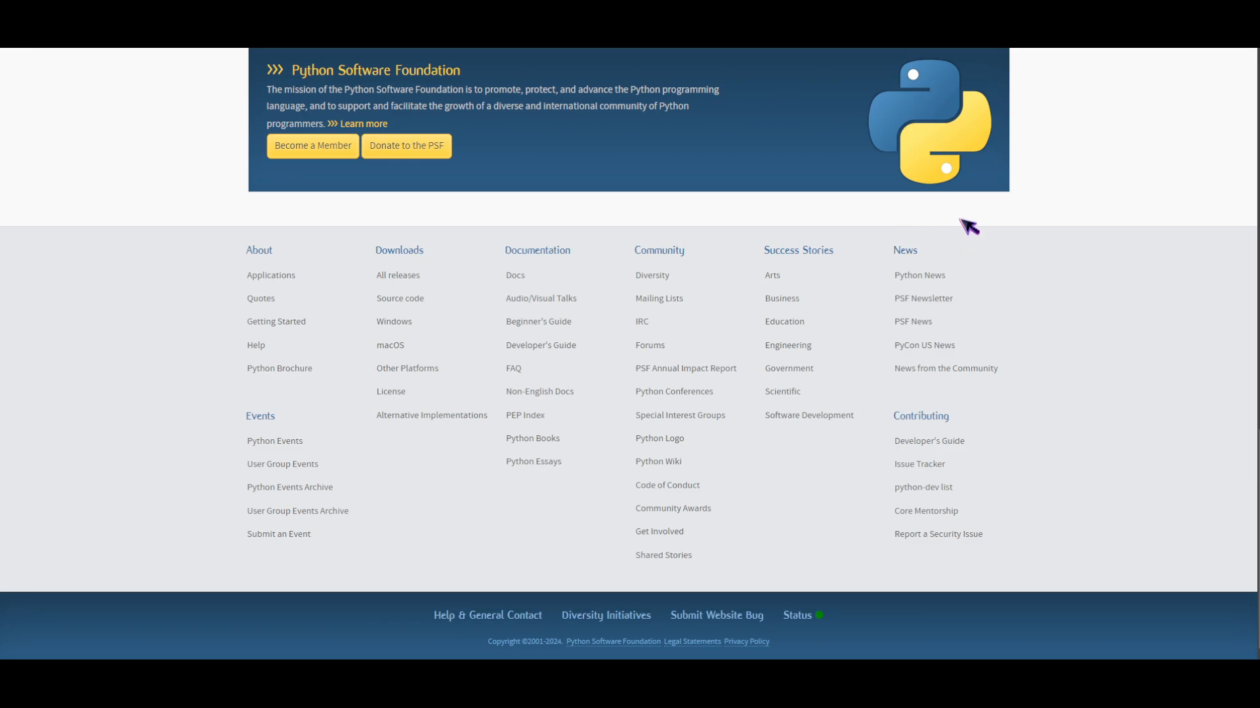
mouse_move(956, 238)
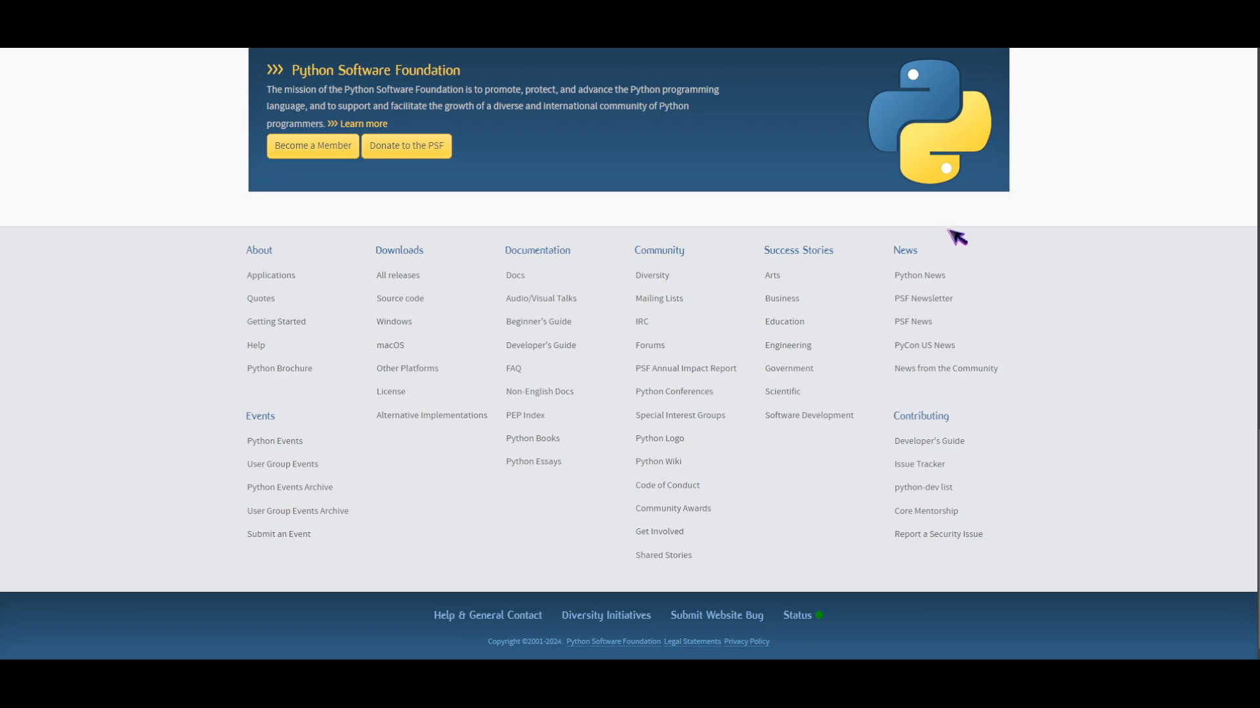
mouse_move(924, 217)
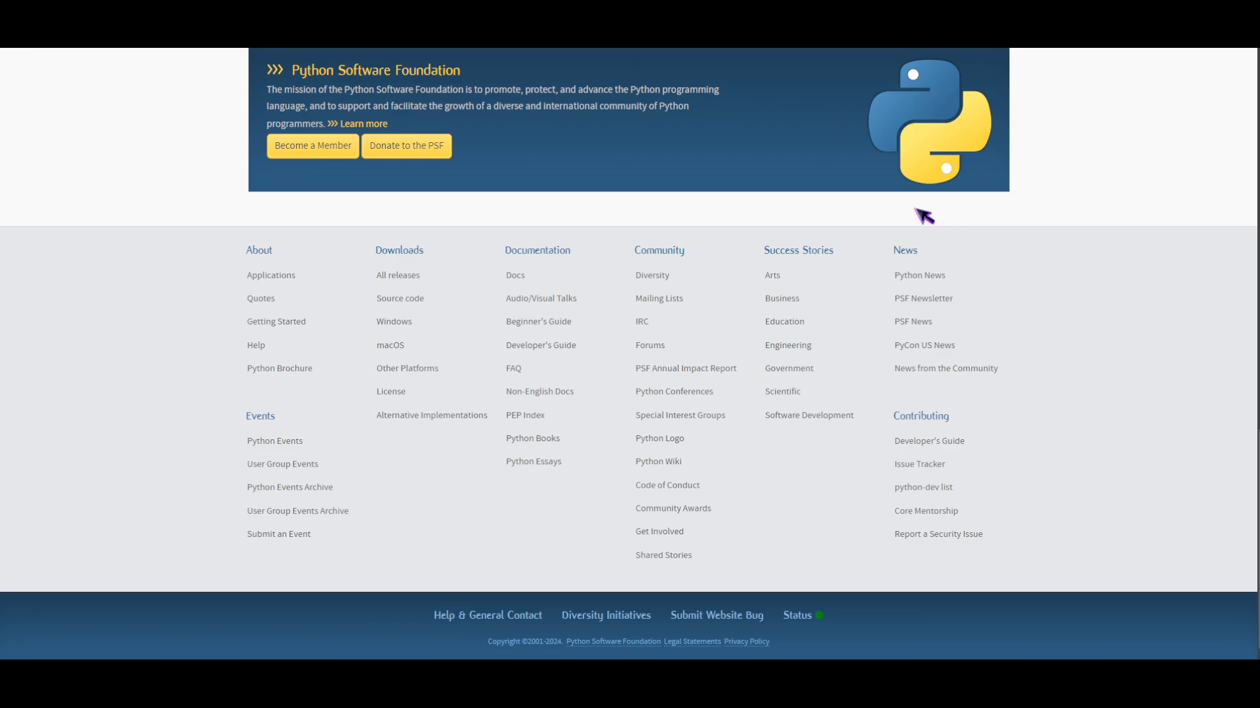
mouse_move(928, 212)
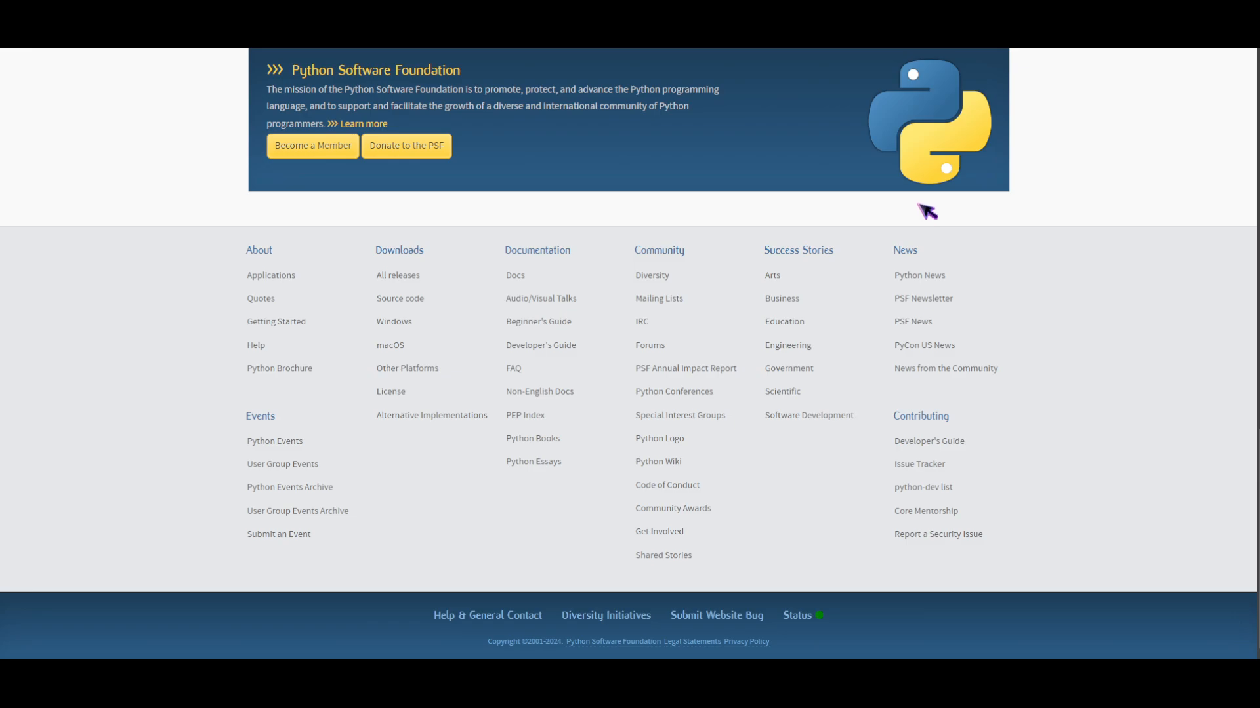
mouse_move(917, 219)
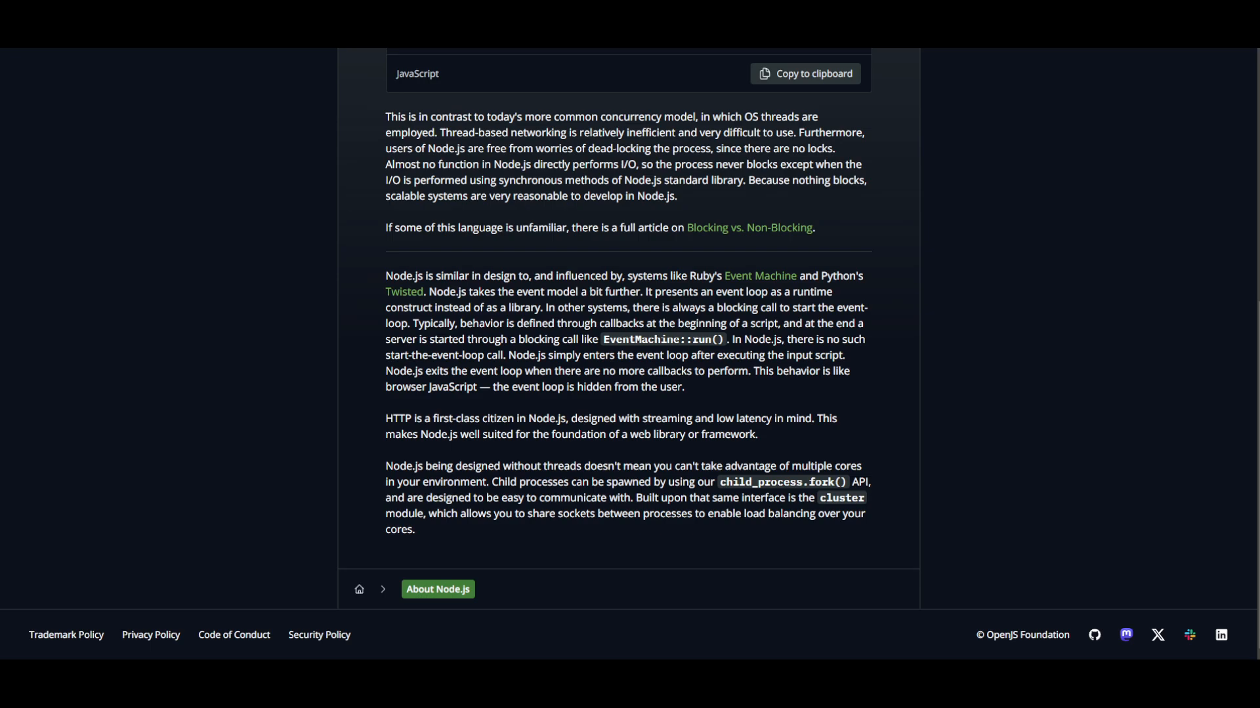
mouse_move(1083, 200)
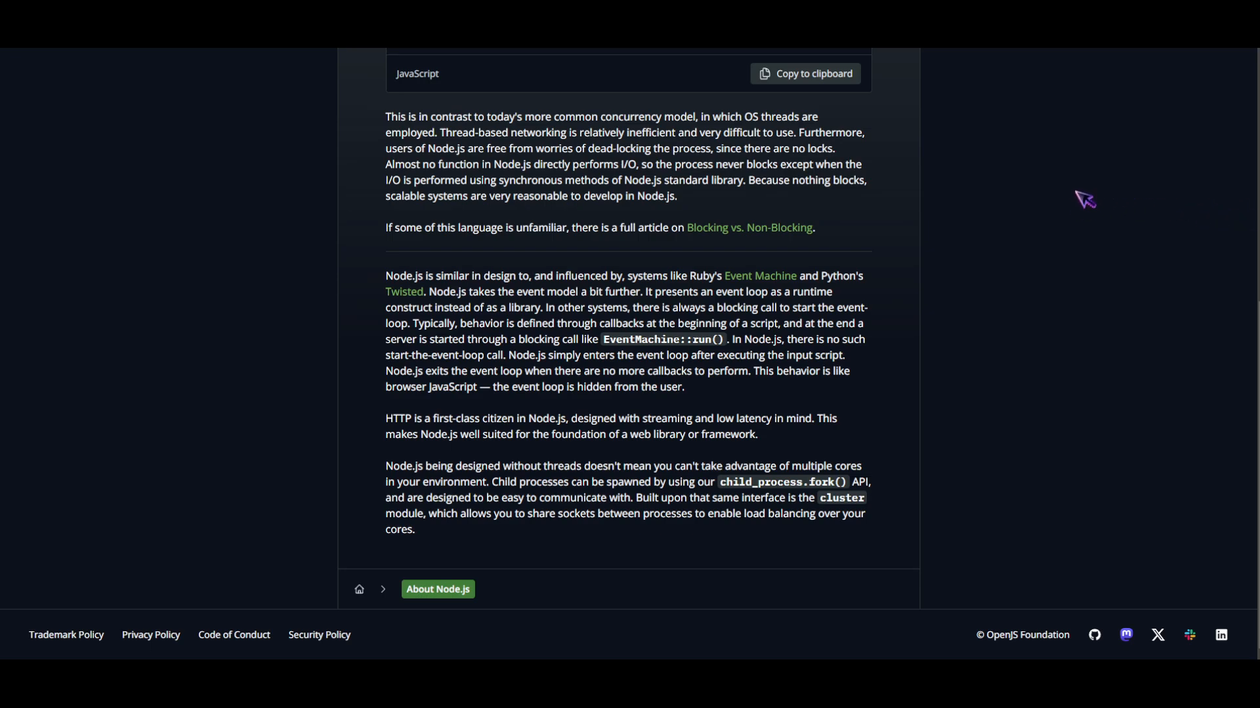
scroll(up, 3)
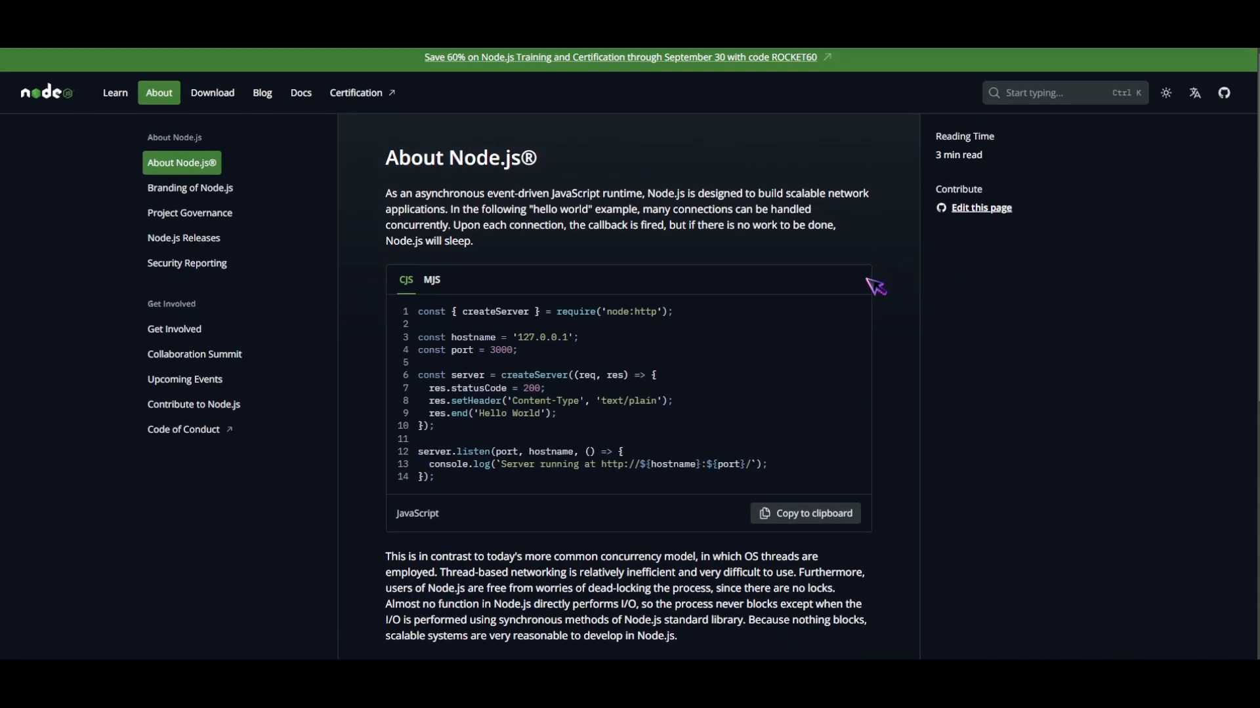
mouse_move(904, 315)
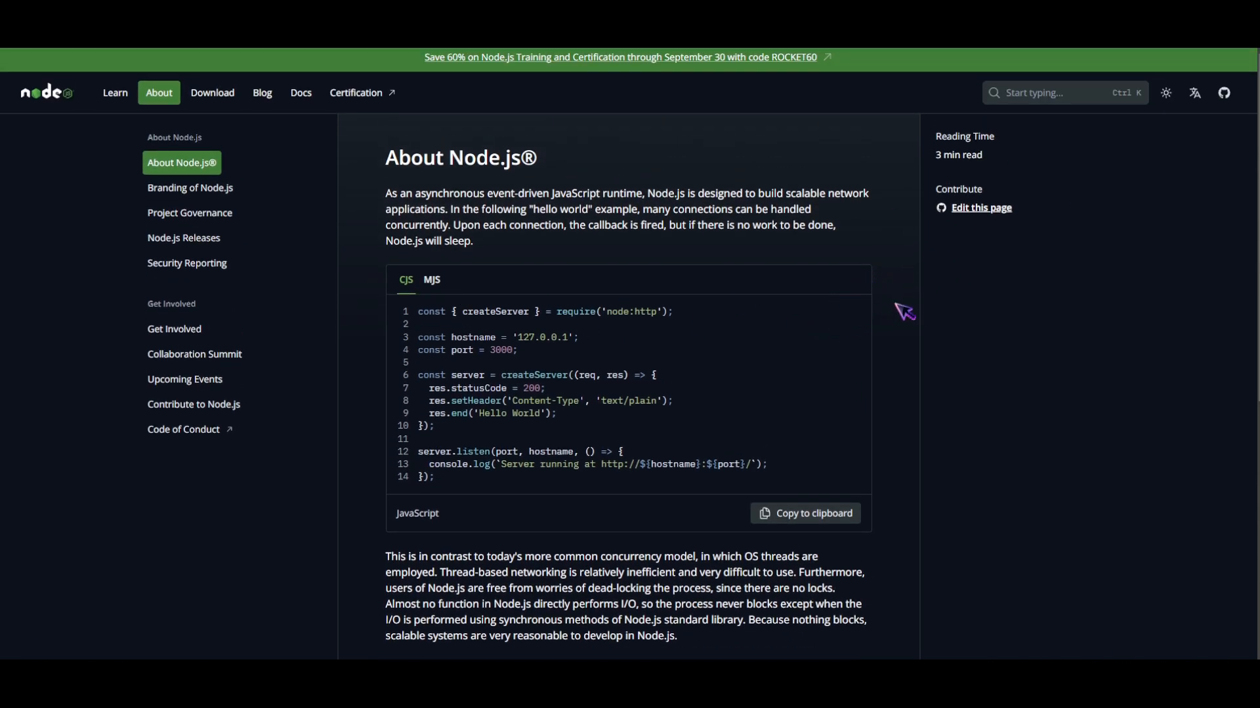
mouse_move(906, 312)
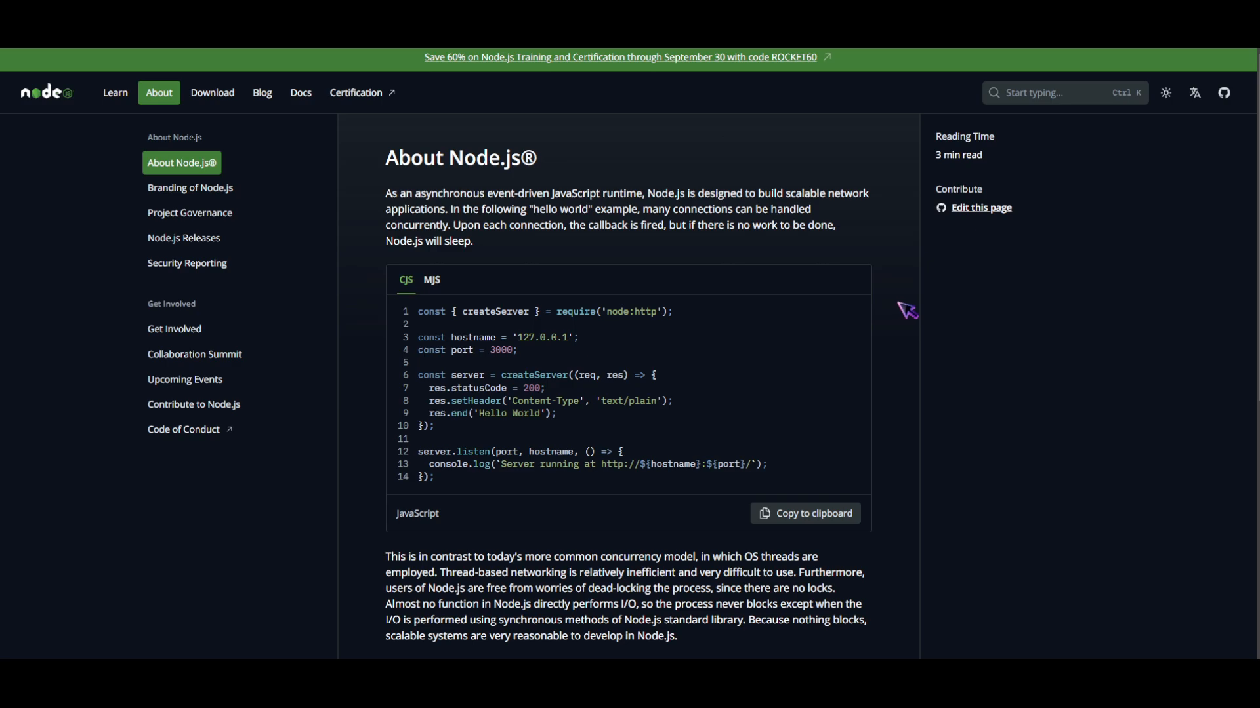
mouse_move(910, 308)
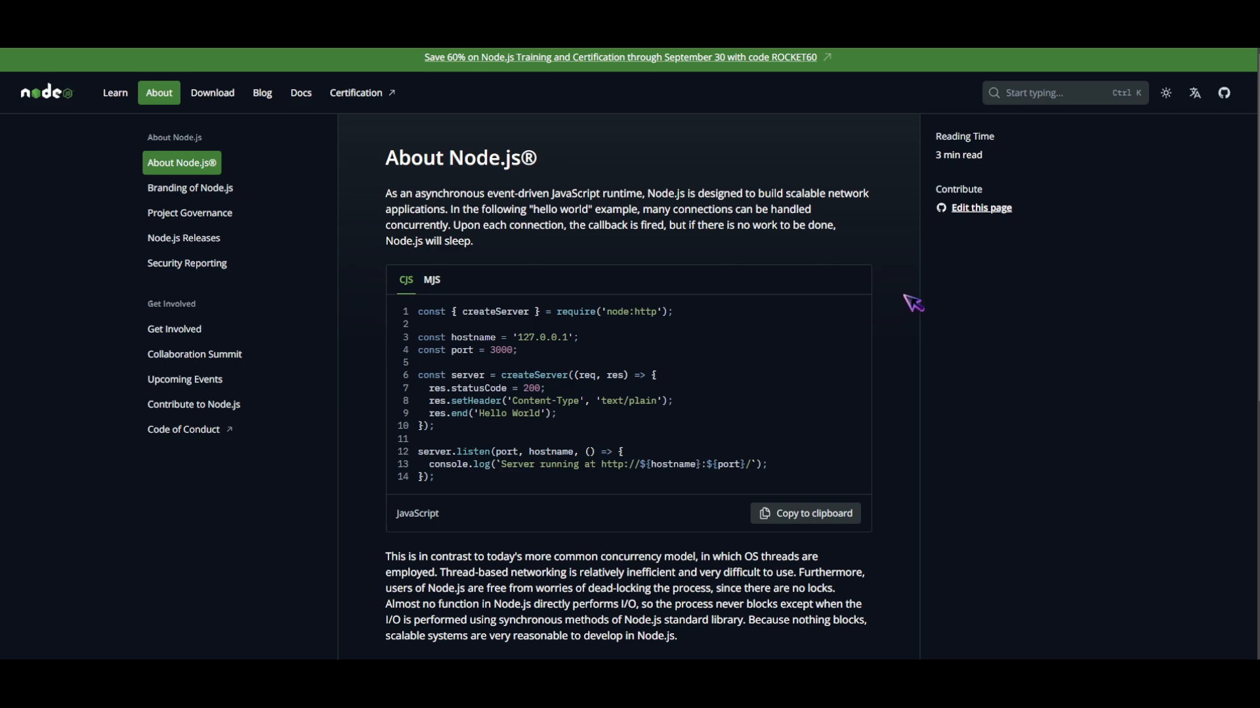
mouse_move(1253, 300)
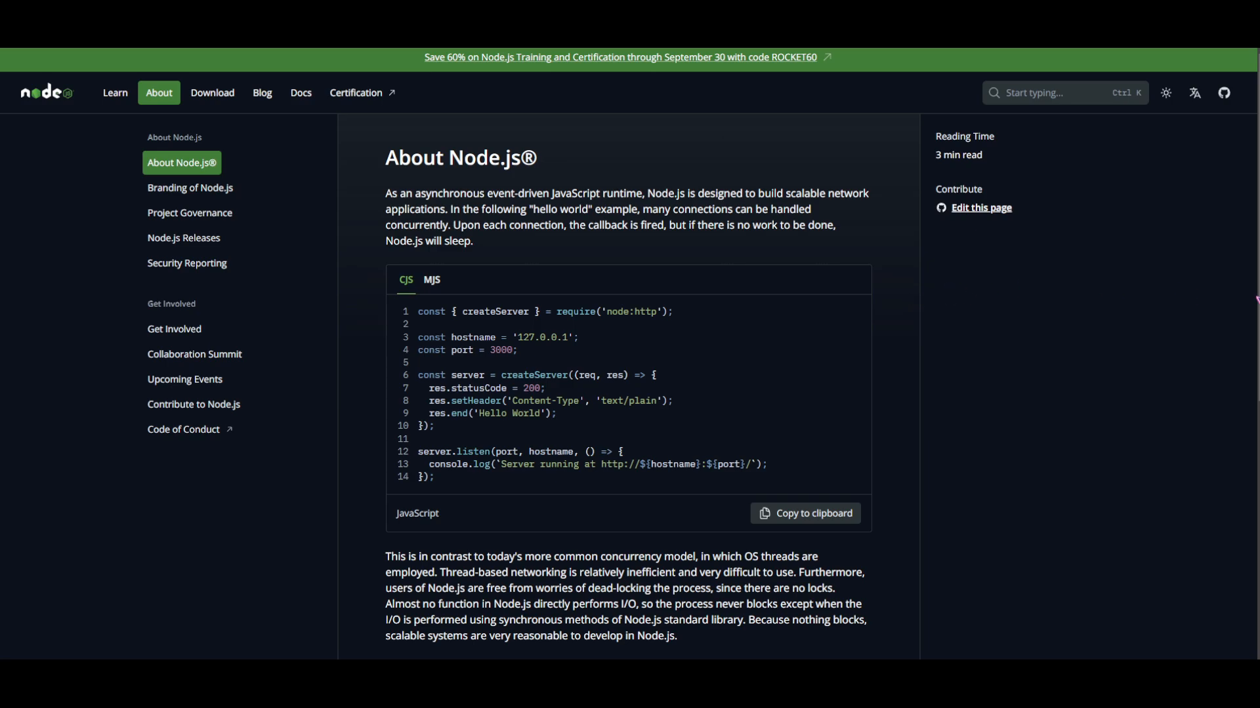
mouse_move(889, 217)
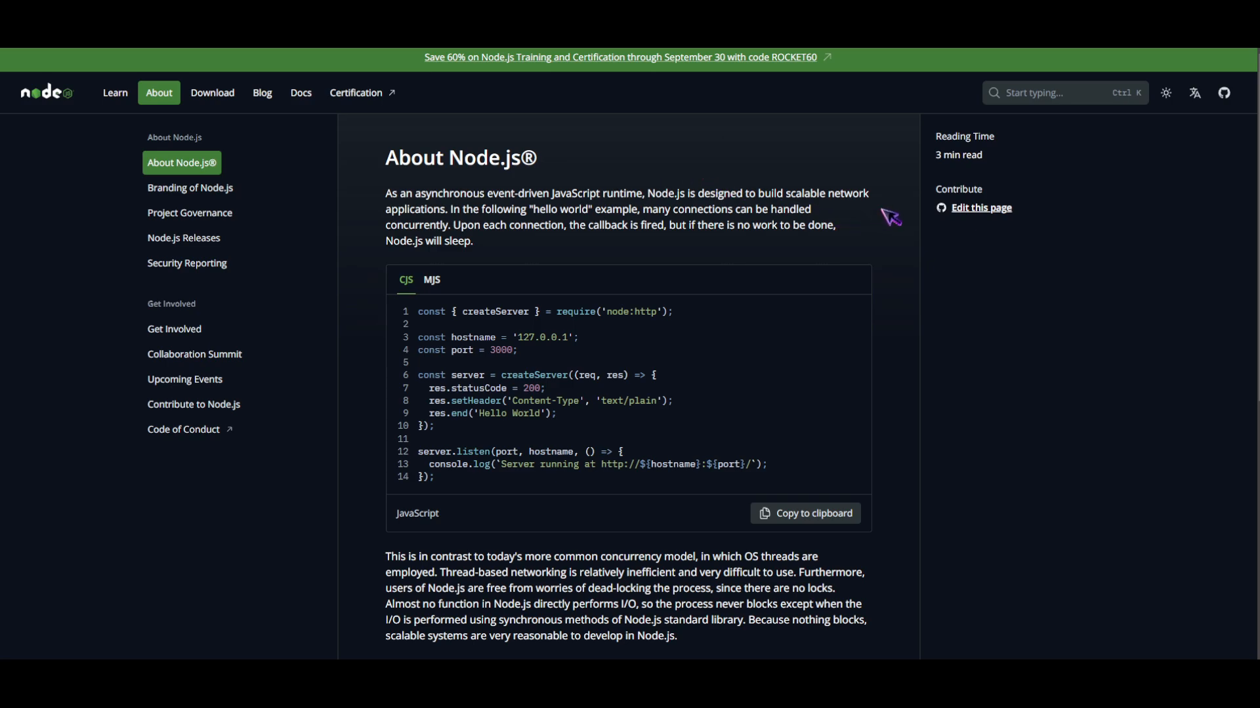
mouse_move(944, 330)
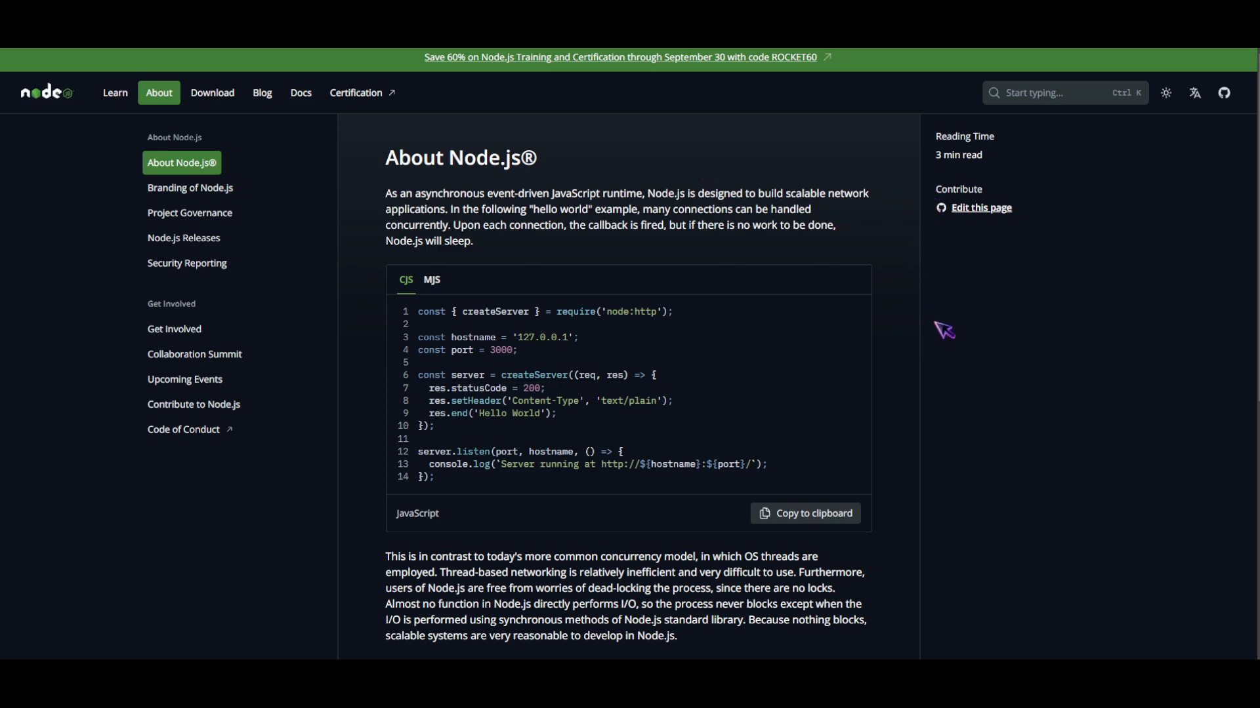
mouse_move(977, 326)
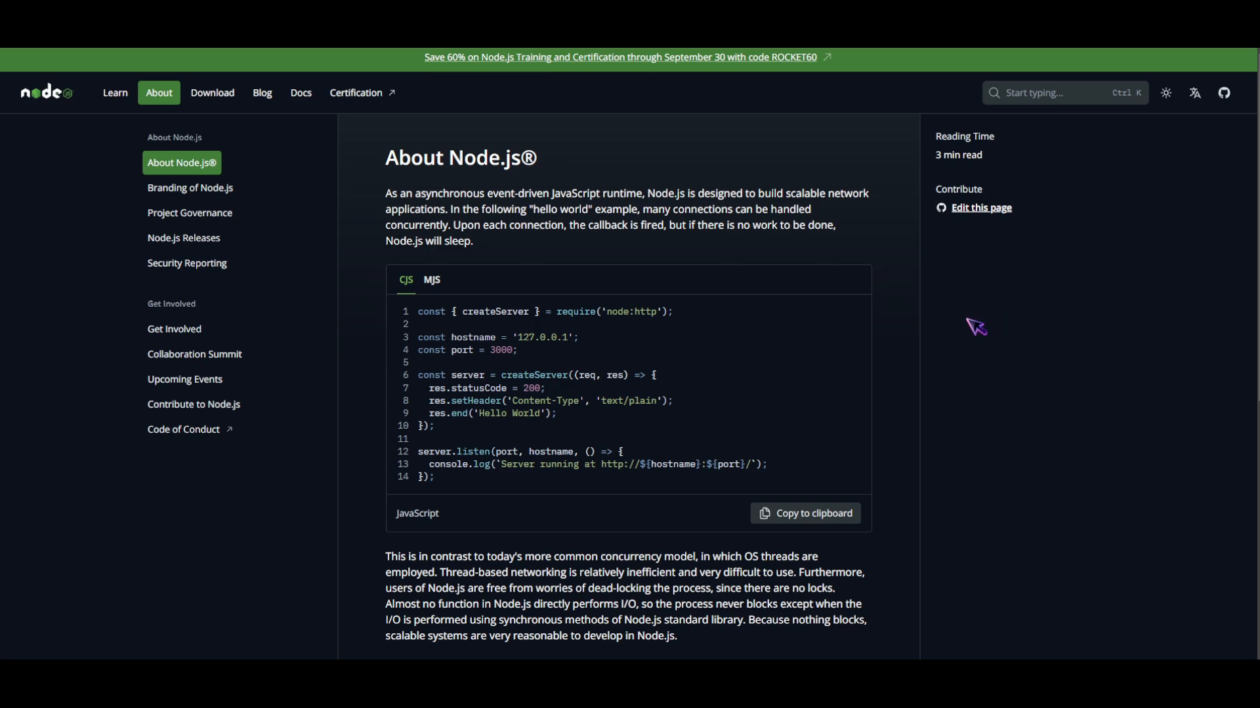
mouse_move(967, 322)
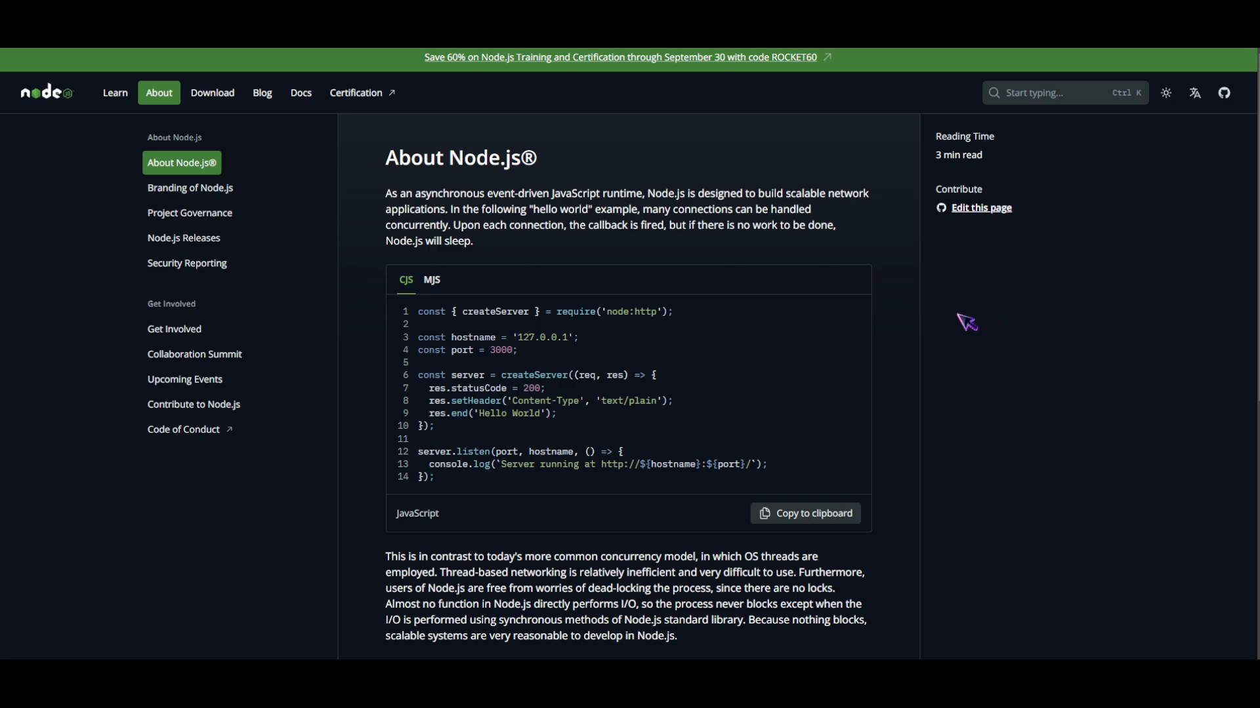
mouse_move(976, 298)
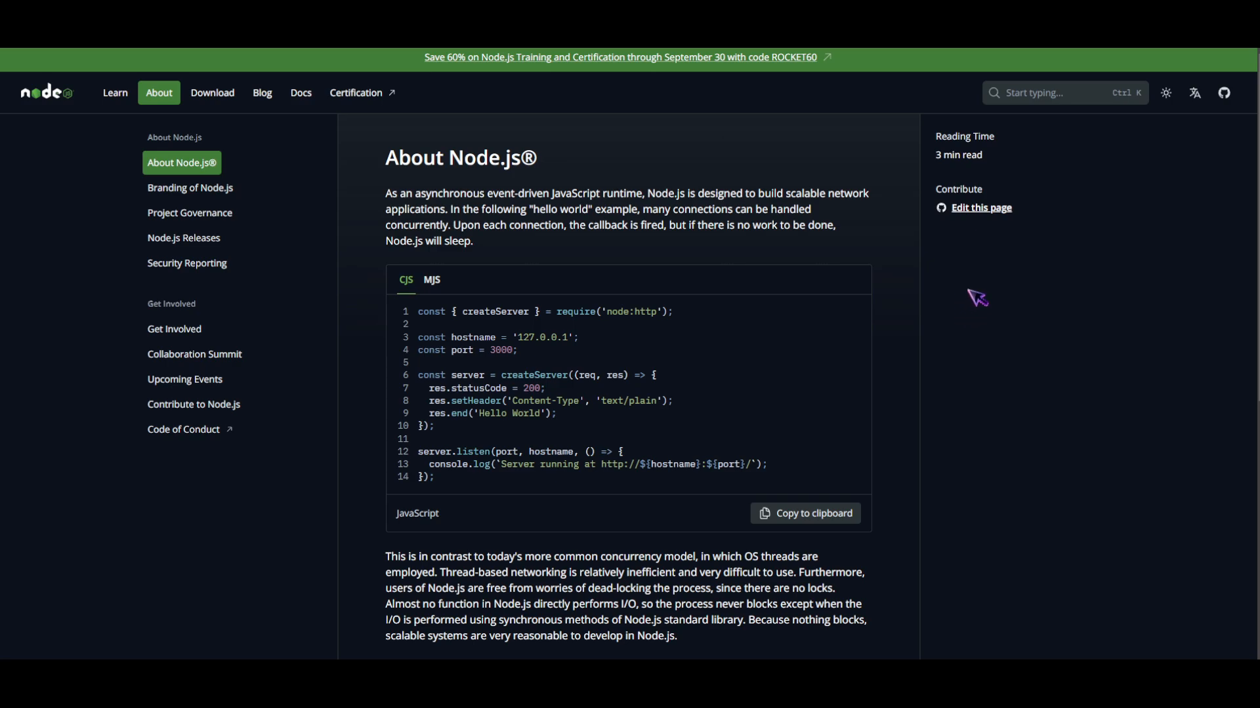
mouse_move(982, 294)
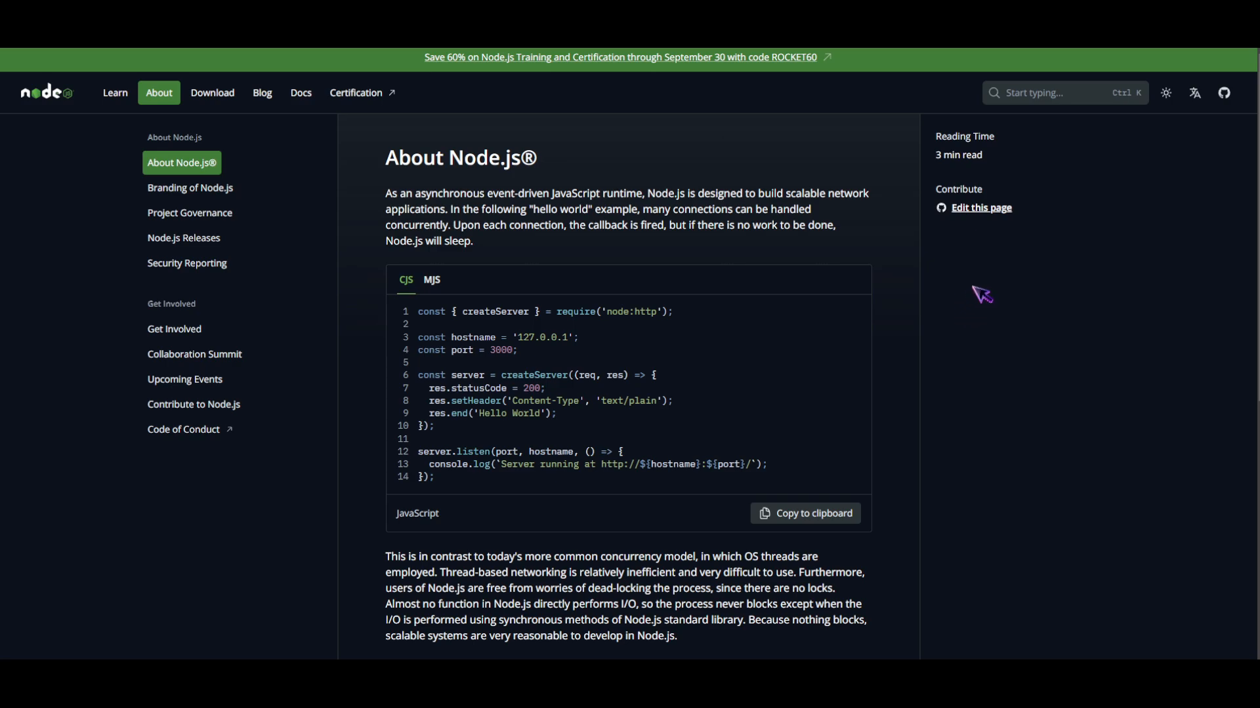
mouse_move(973, 282)
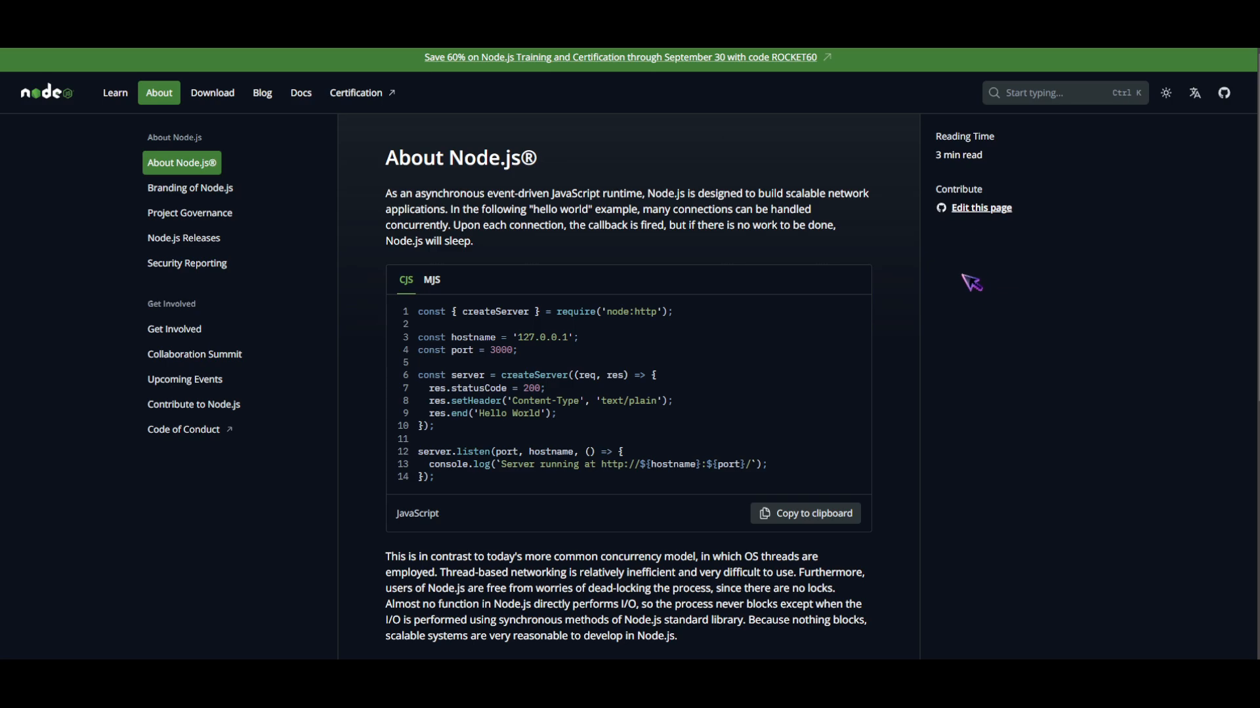
mouse_move(967, 283)
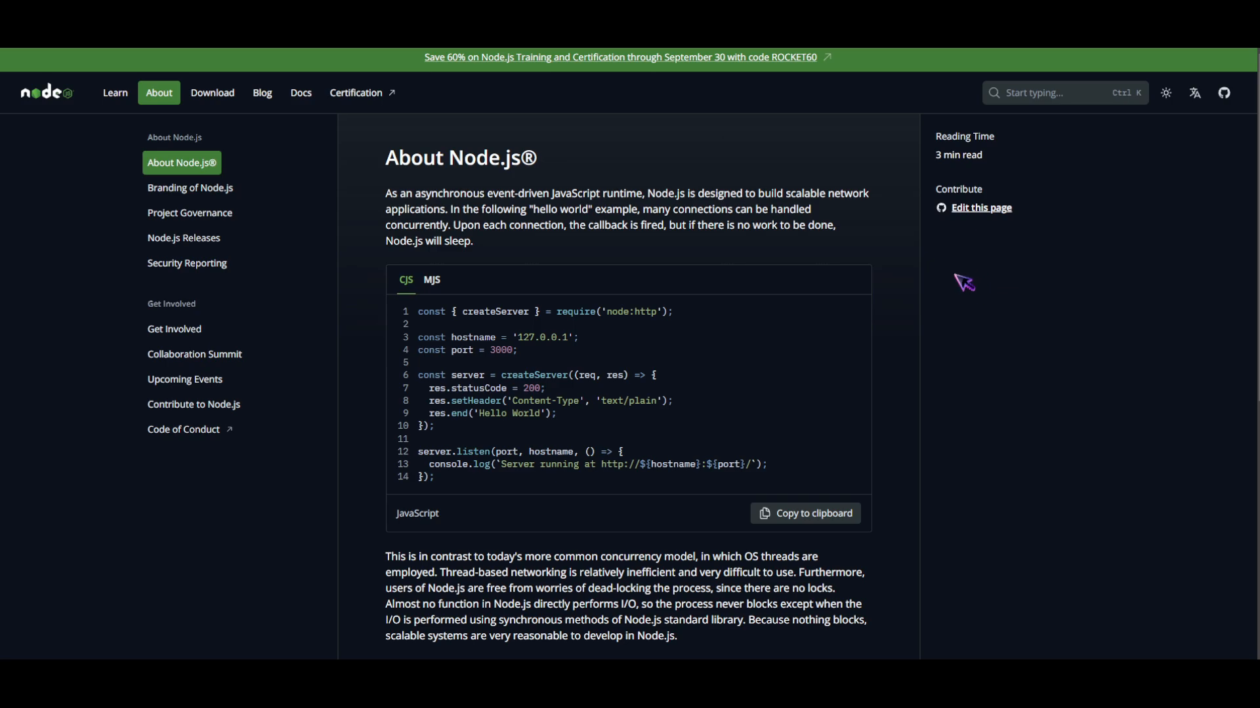
mouse_move(1048, 282)
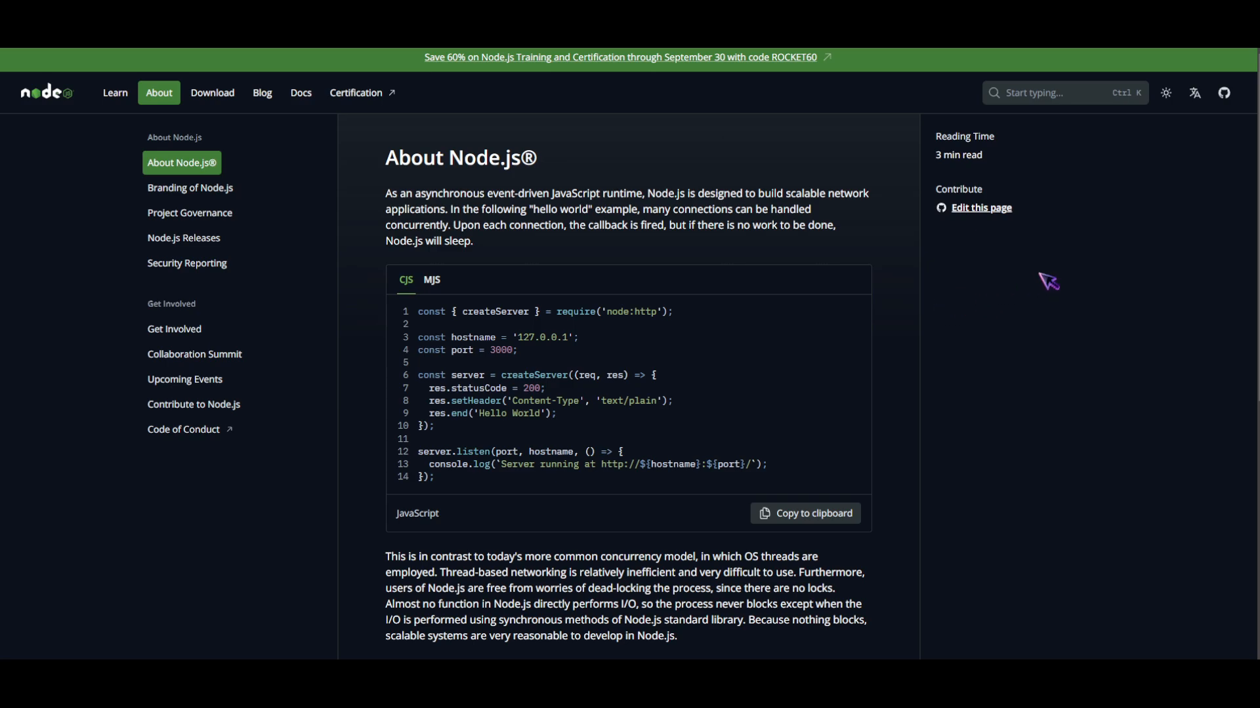
mouse_move(1171, 122)
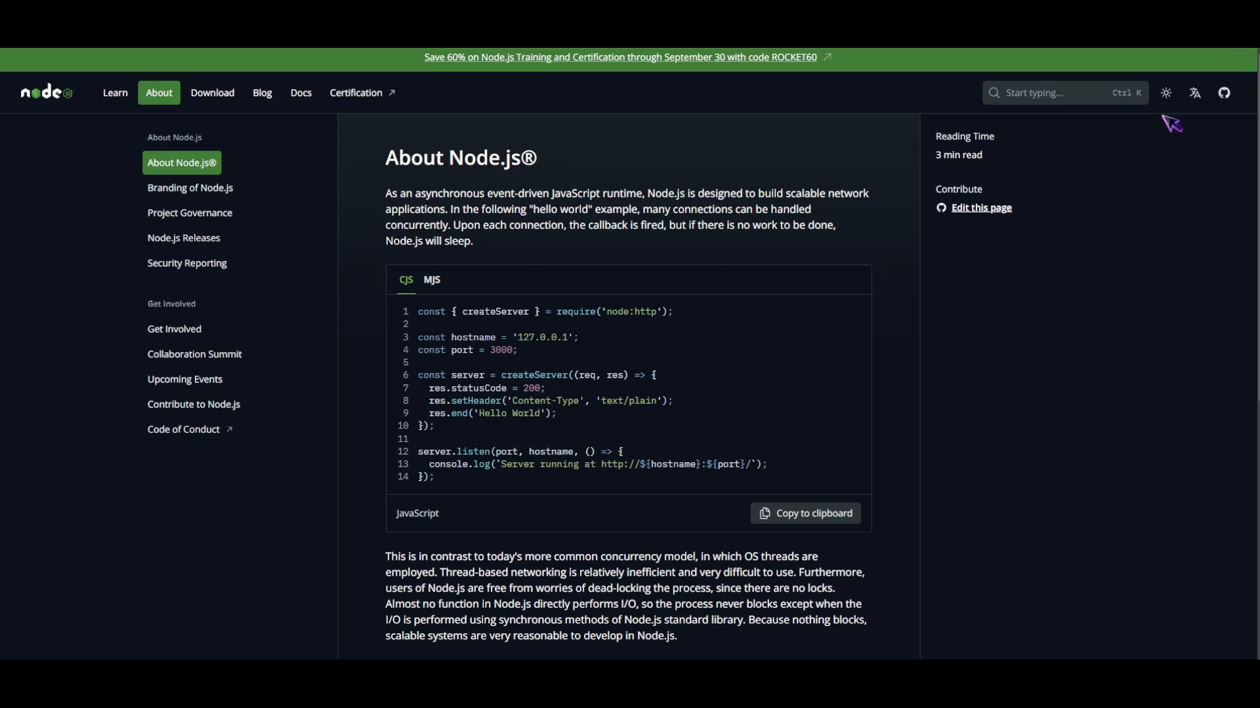
mouse_move(1145, 229)
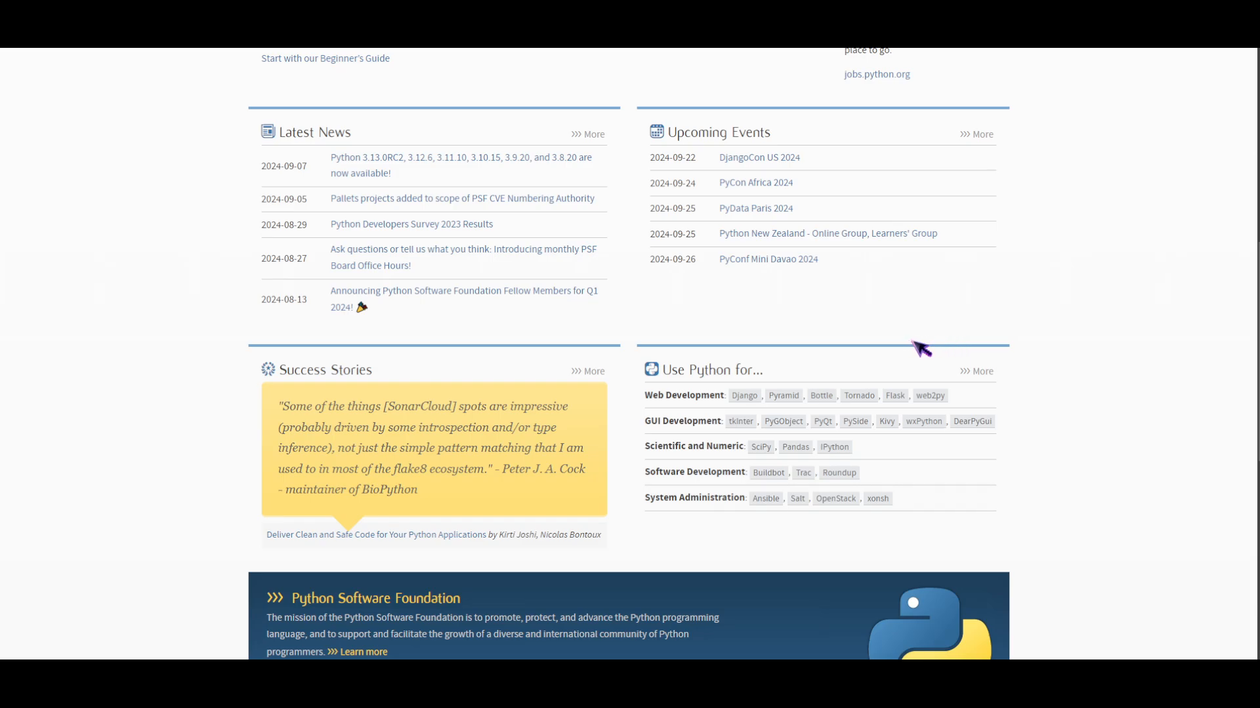
mouse_move(944, 385)
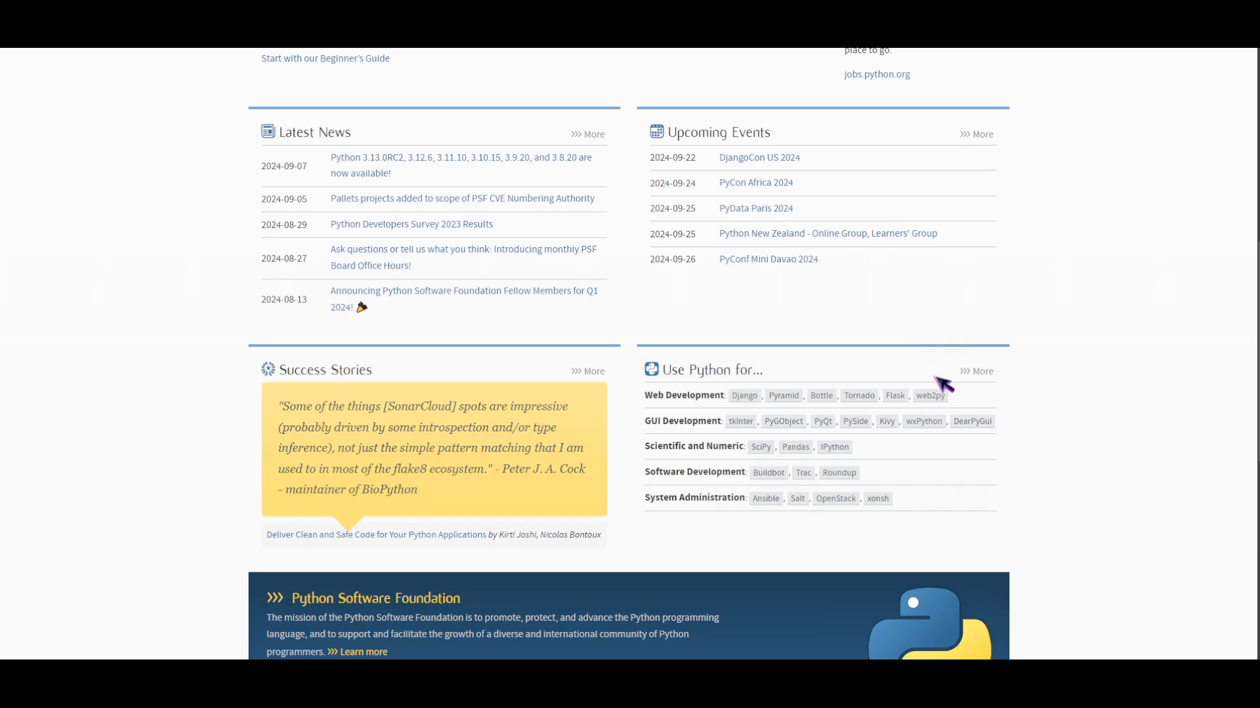
mouse_move(940, 420)
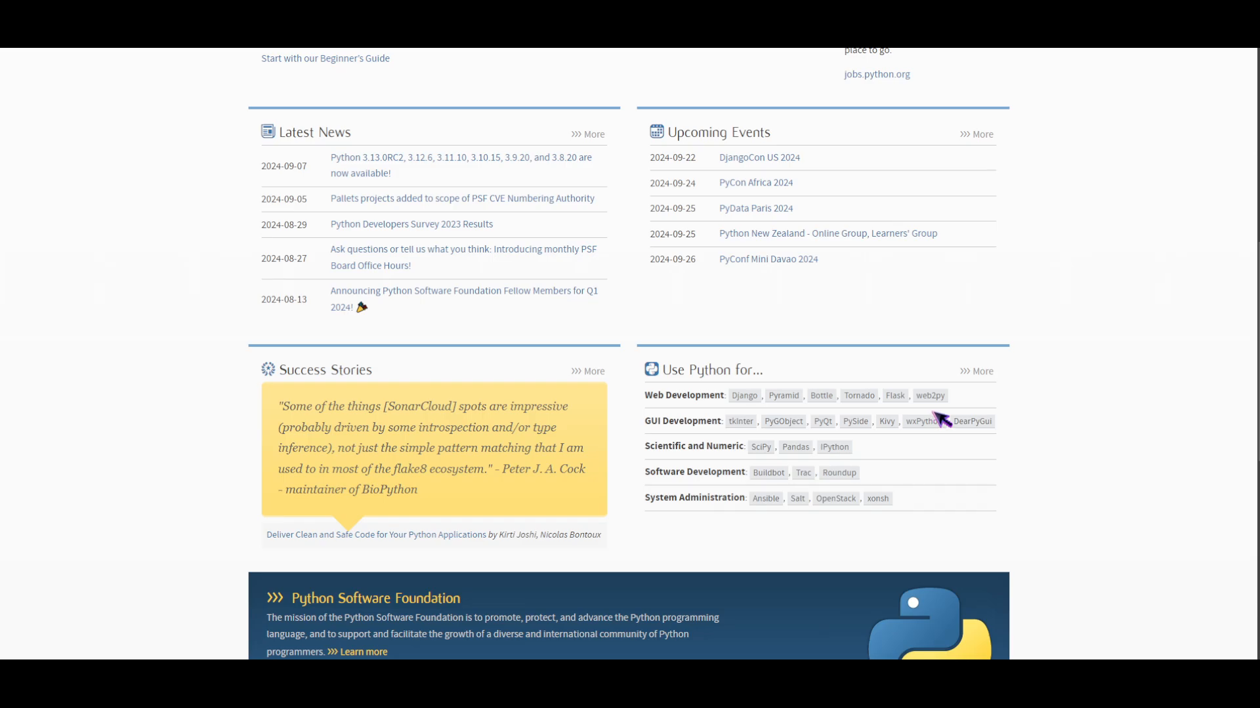
mouse_move(946, 411)
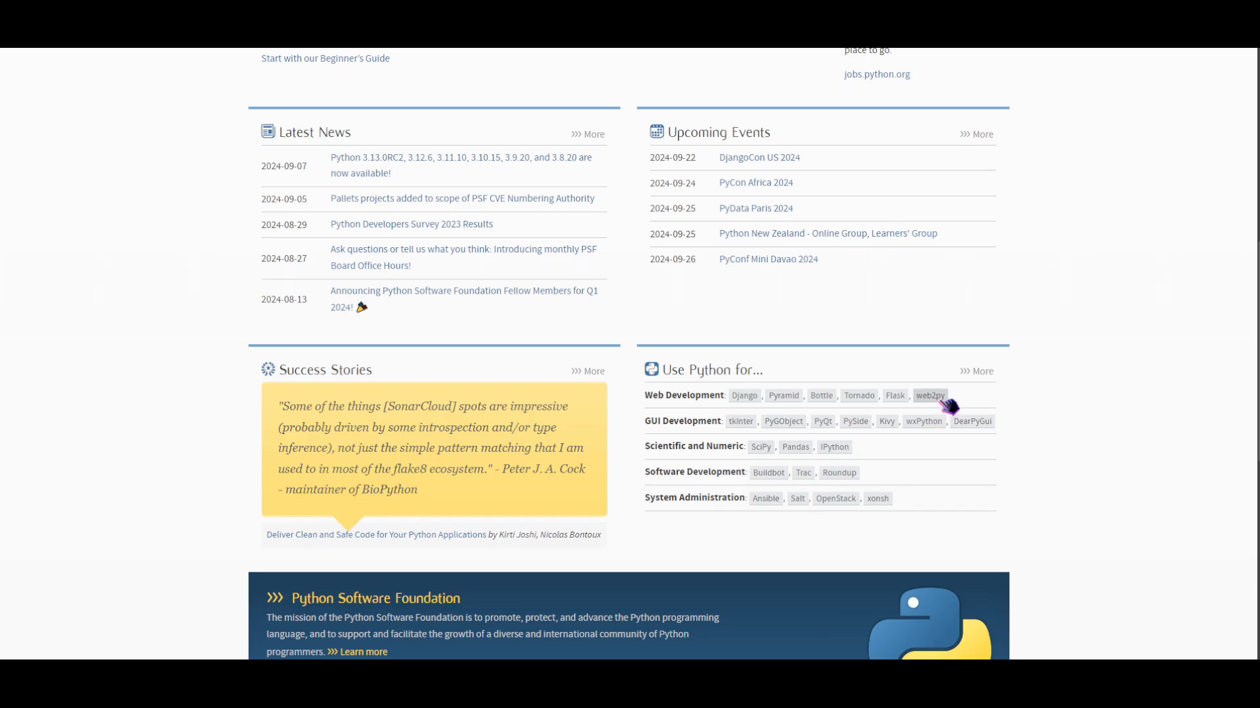
mouse_move(960, 345)
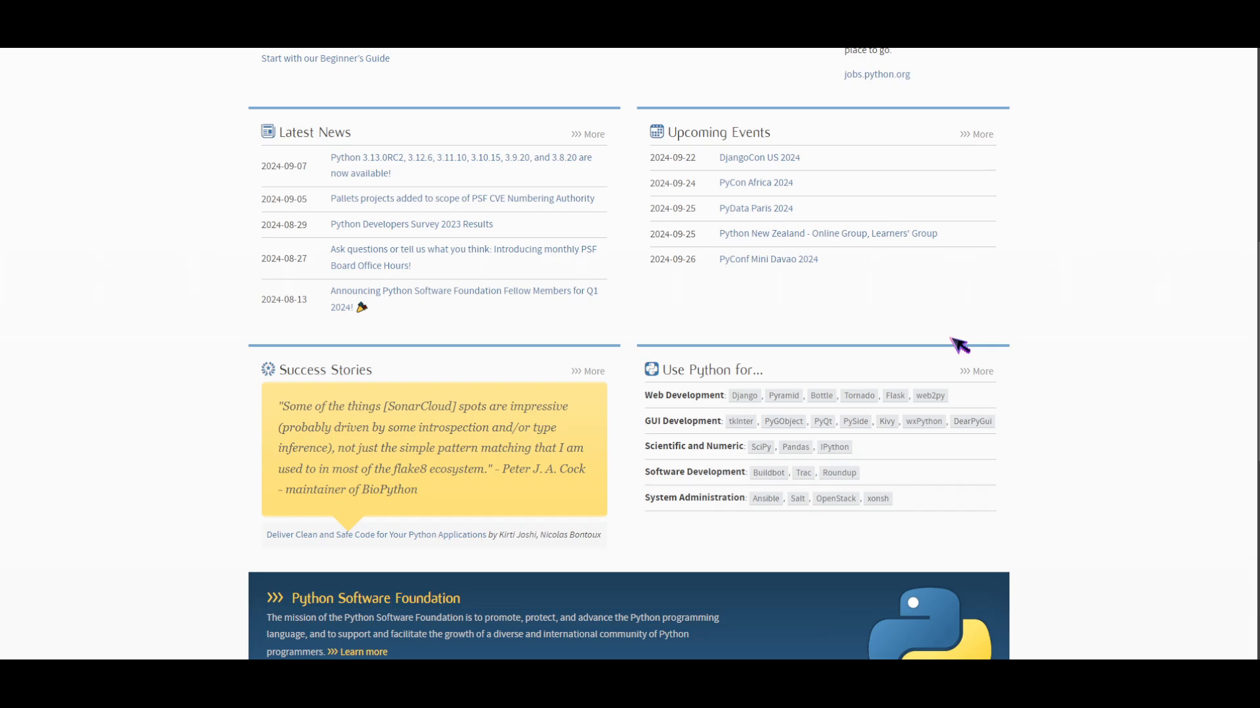
Scroll the python.org homepage down to Latest News and Use Python for
scroll(down, 3)
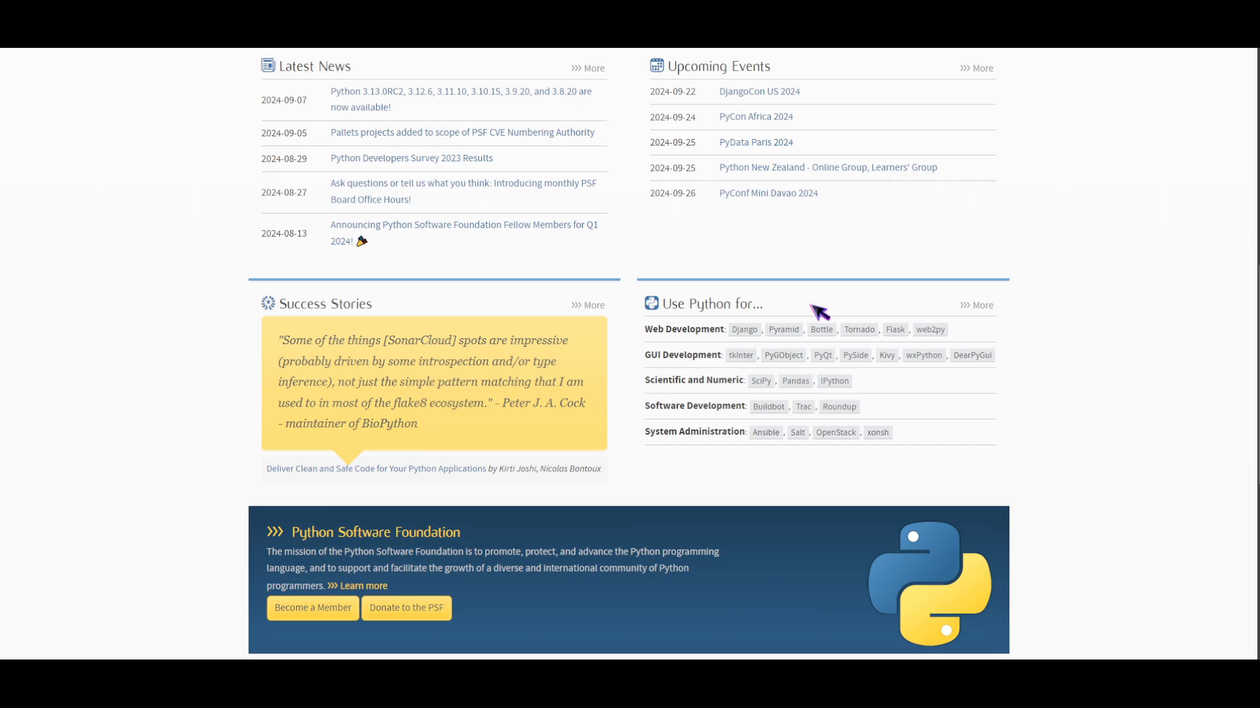
mouse_move(822, 314)
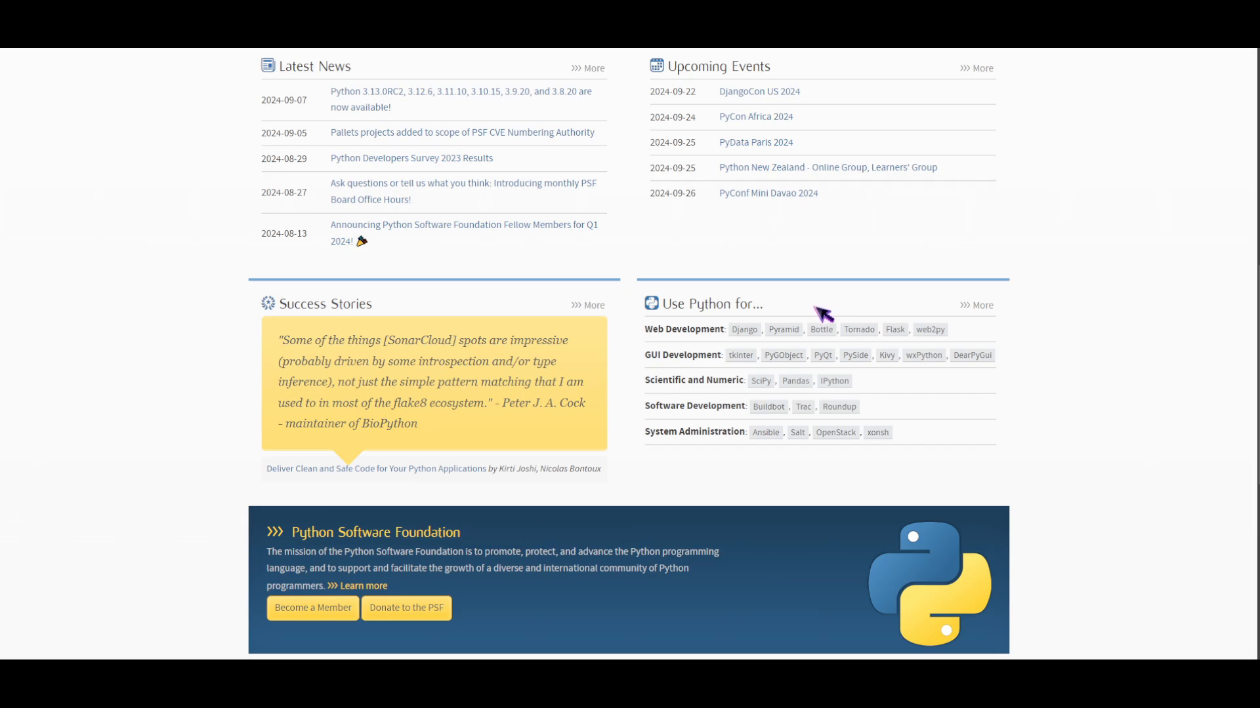
mouse_move(829, 310)
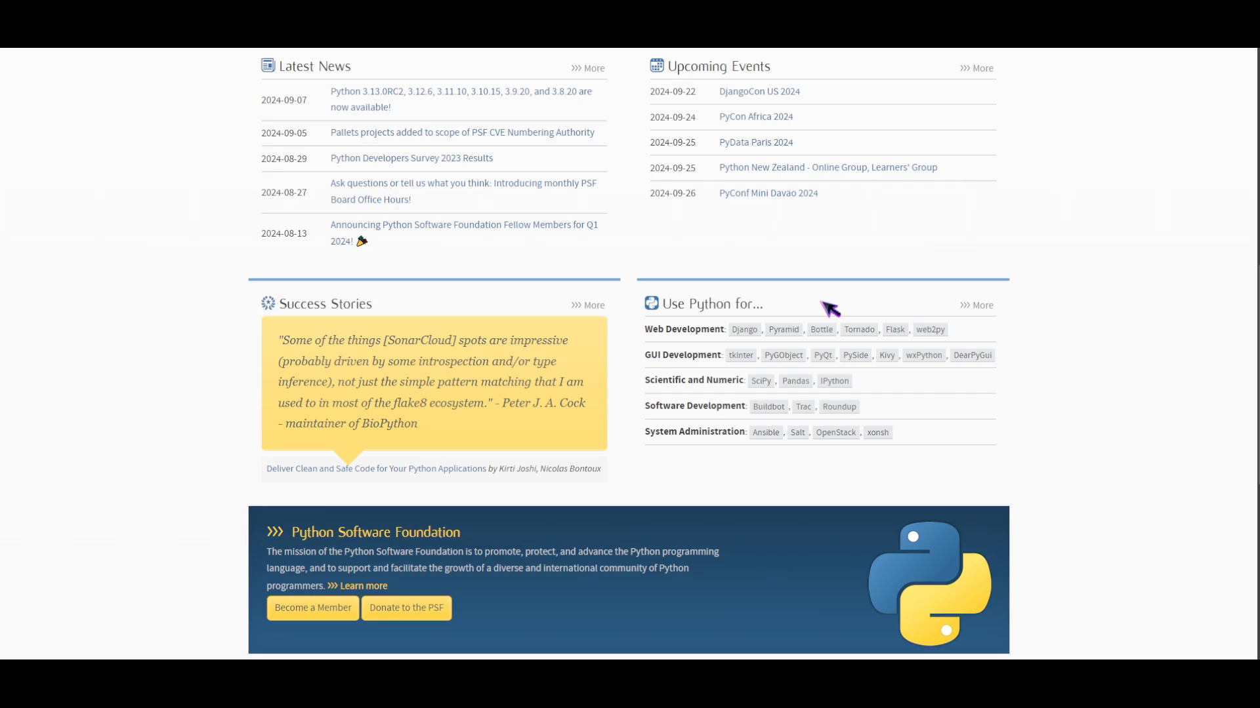
mouse_move(863, 291)
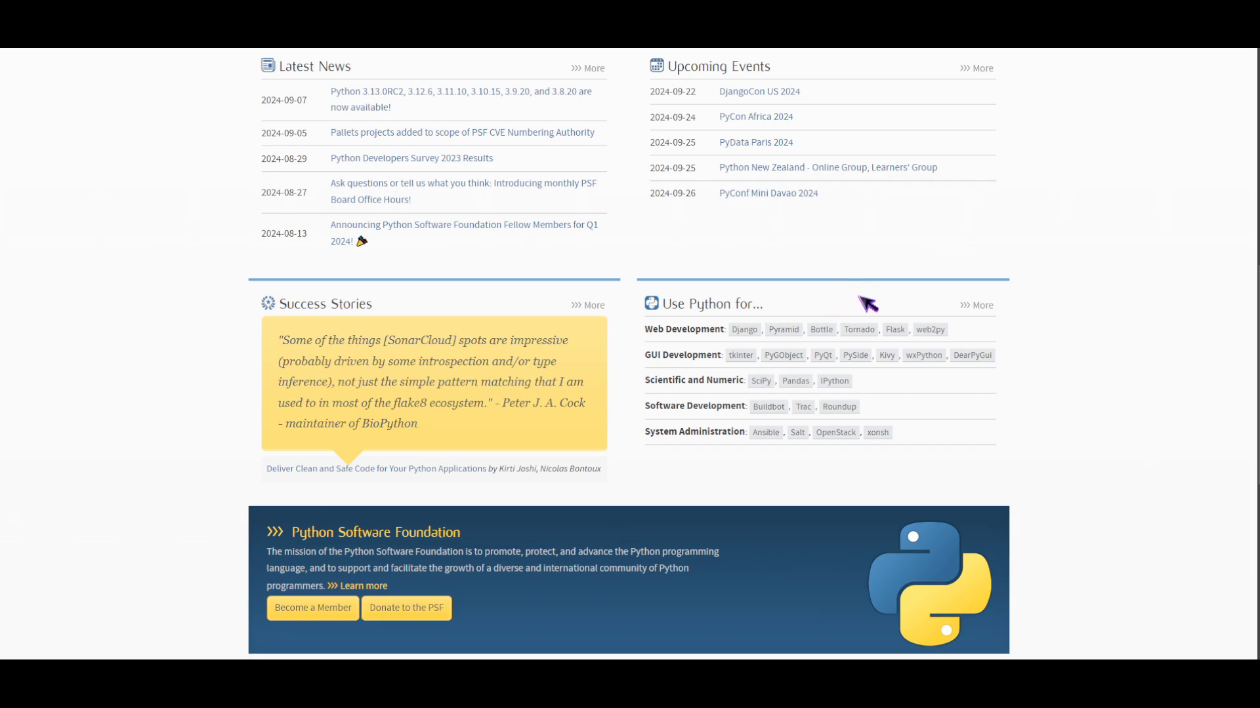
mouse_move(894, 308)
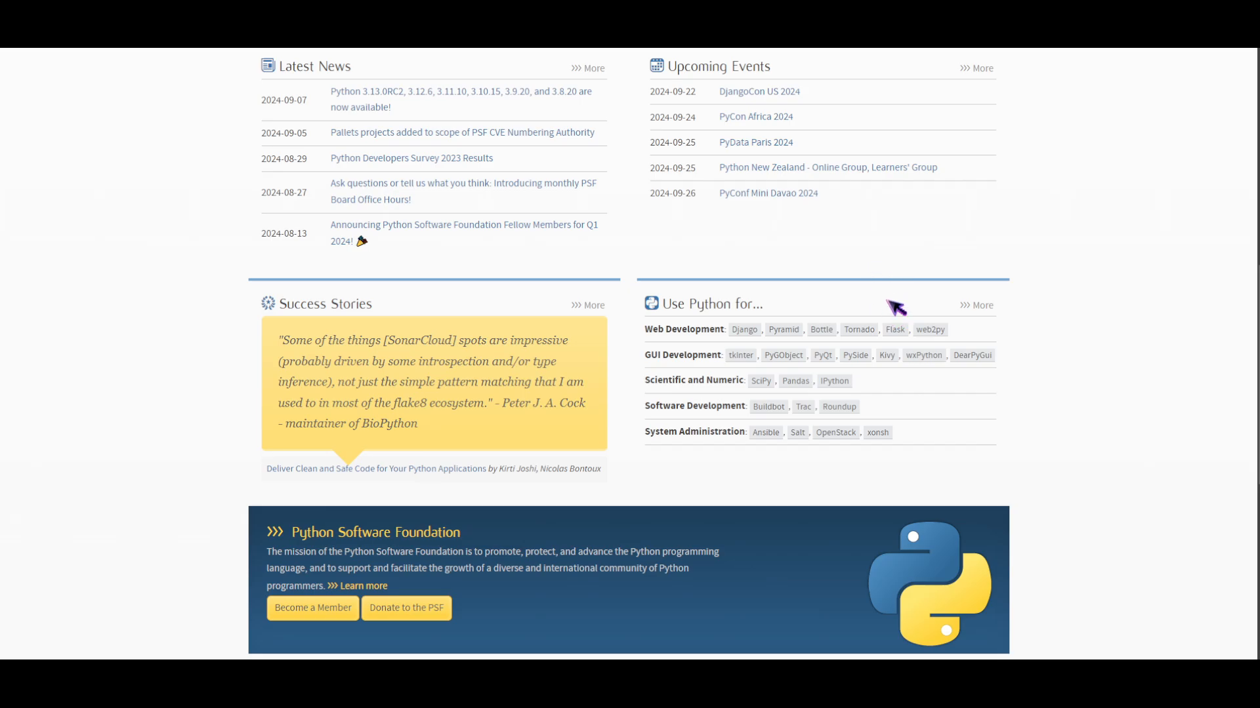
mouse_move(924, 291)
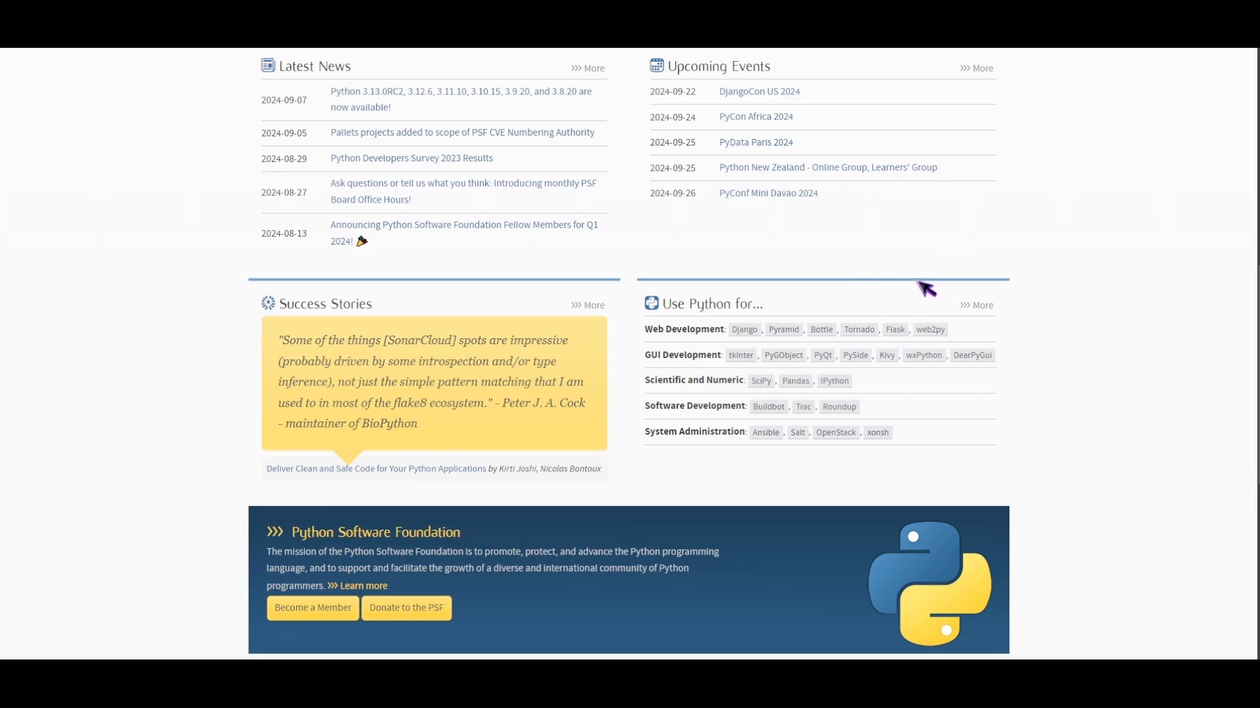
mouse_move(912, 232)
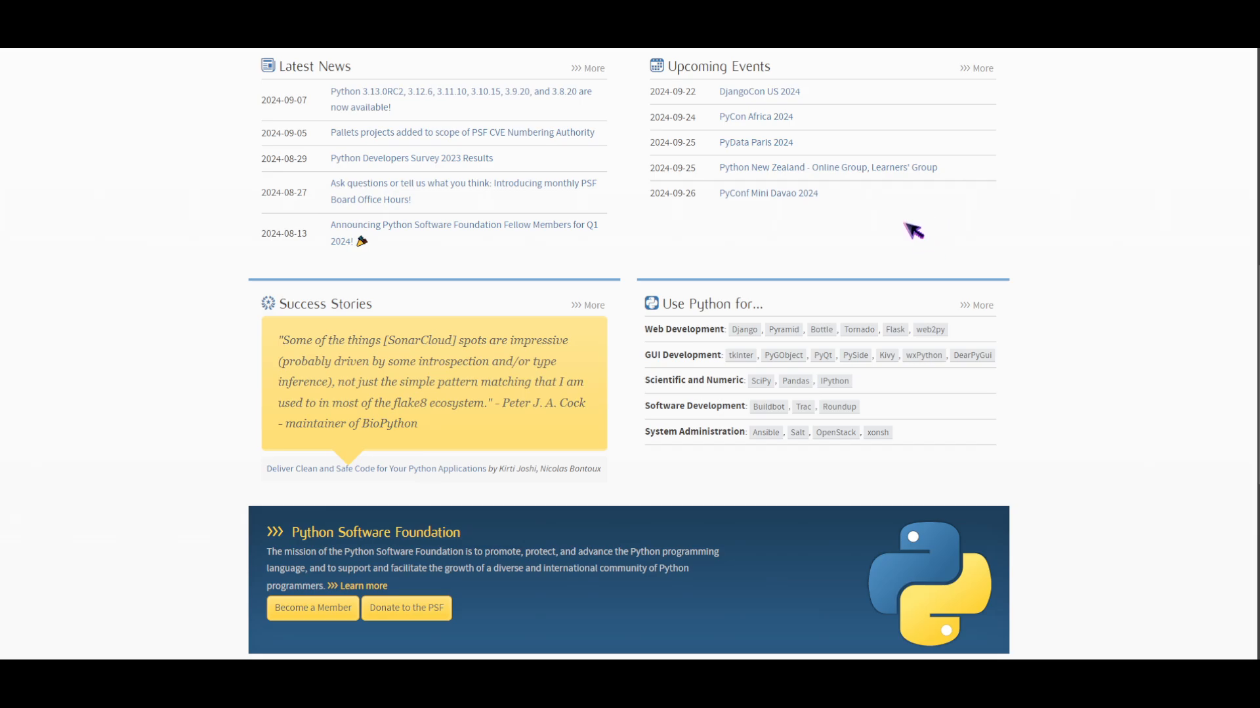
mouse_move(1026, 189)
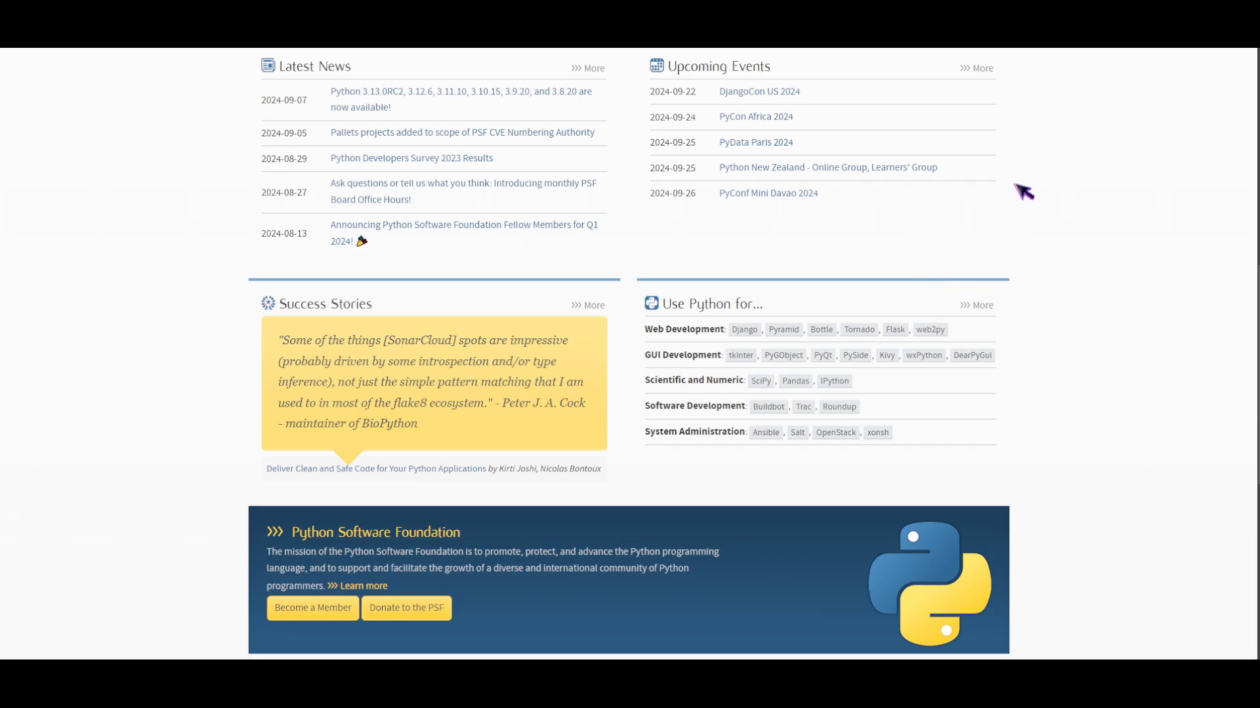
mouse_move(1188, 250)
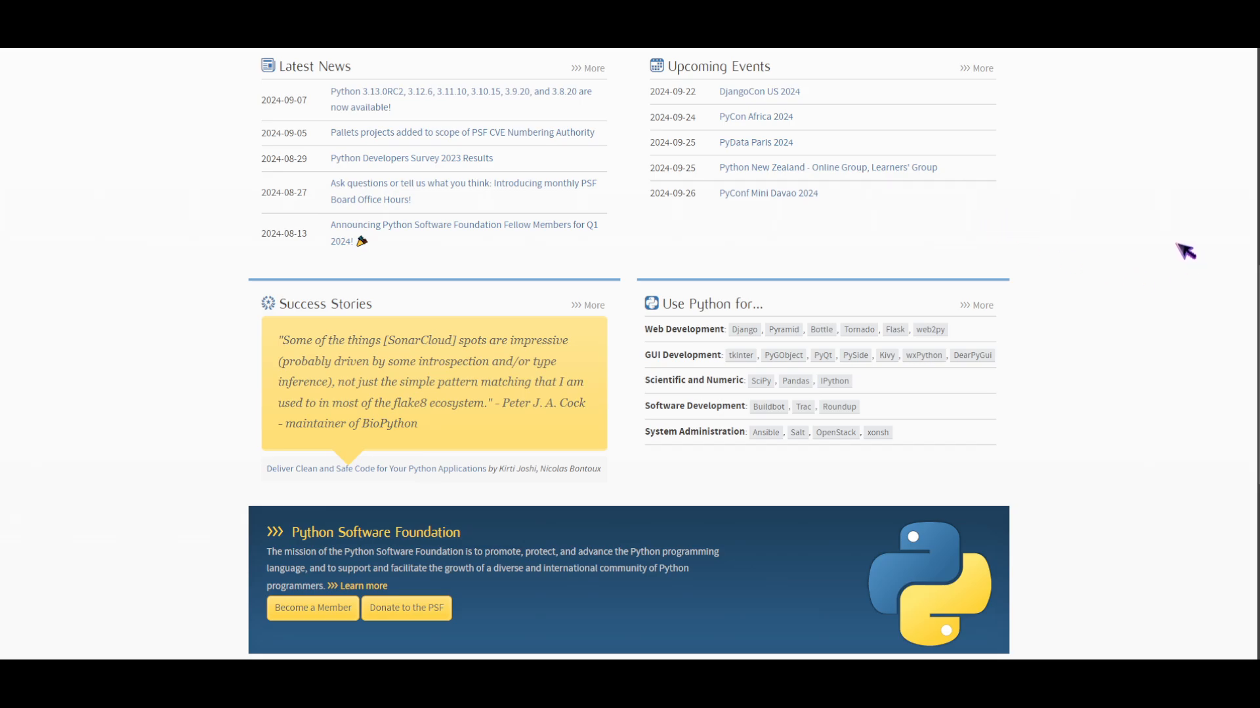